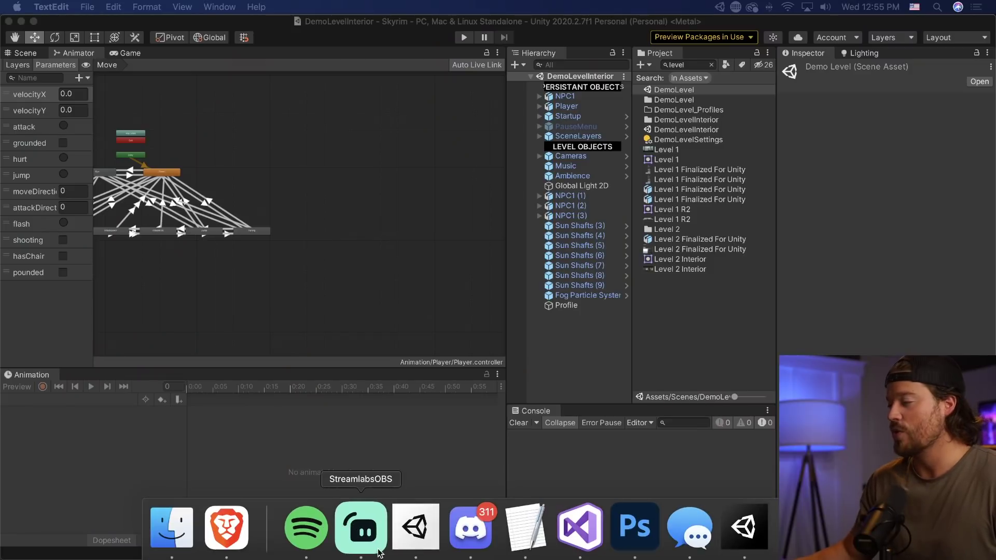
- Switch from Unity to Photoshop via the macOS Dock icon
left_click(634, 526)
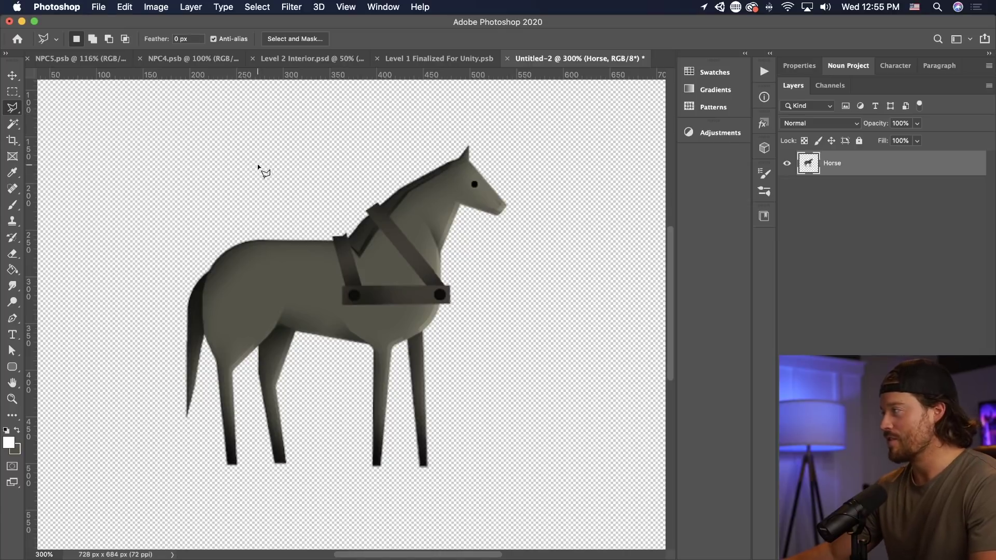
mouse_move(253, 371)
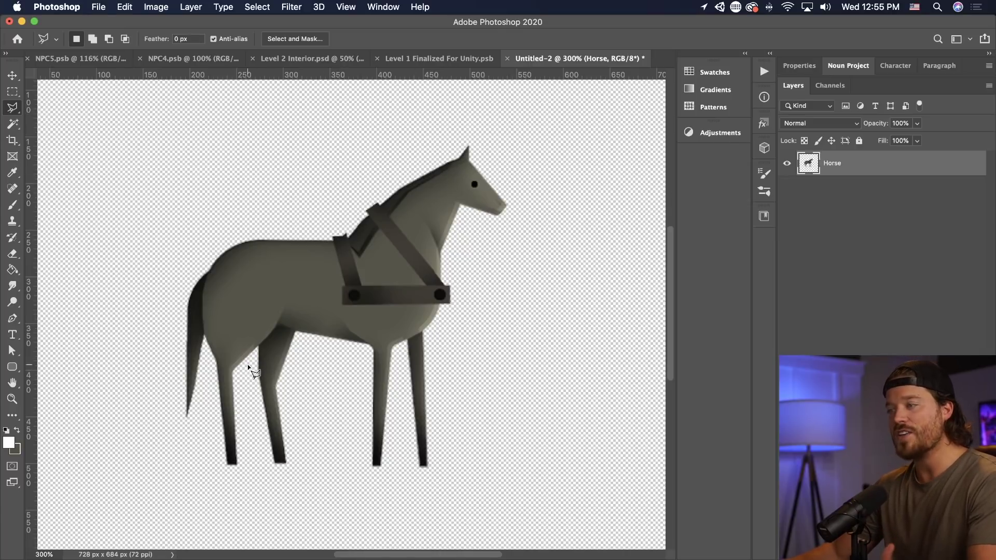
mouse_move(135, 229)
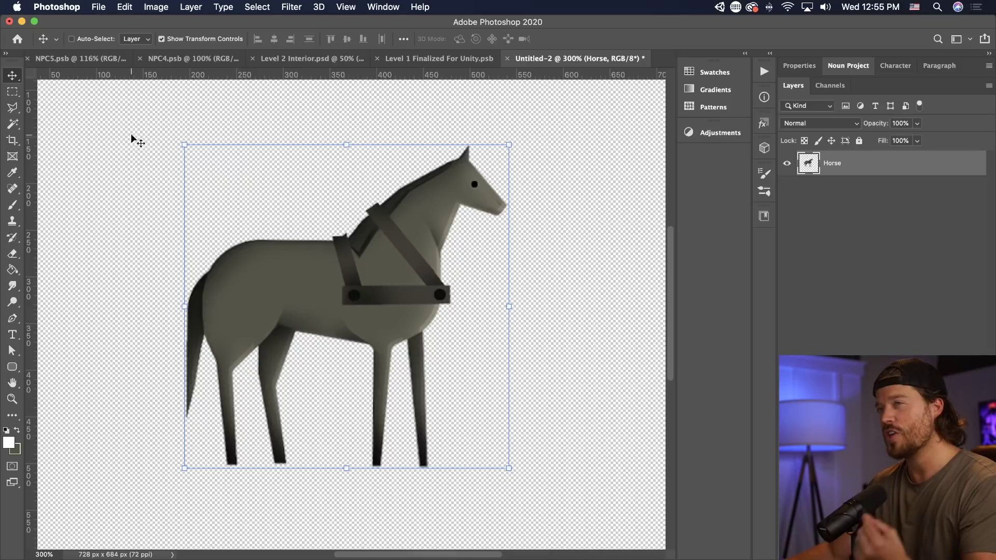
- Polygonal-lasso the rear hind leg onto its own layer, then outline the rump above it
left_click(12, 106)
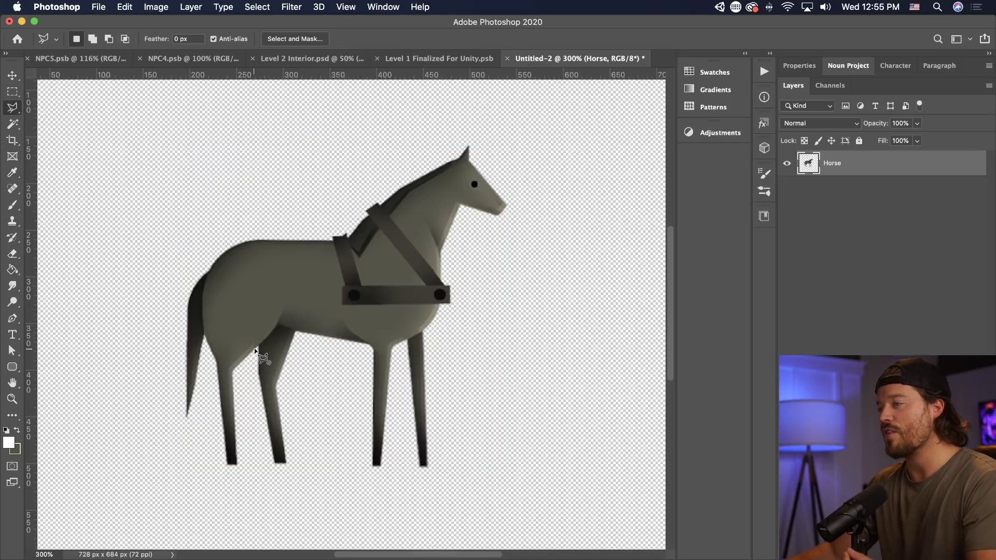
left_click_drag(257, 352, 280, 260)
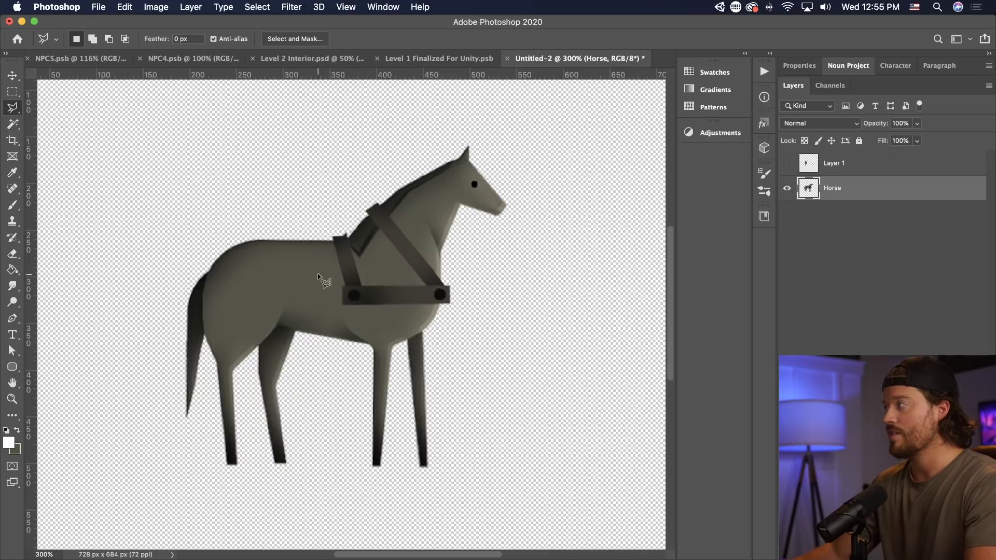
mouse_move(285, 329)
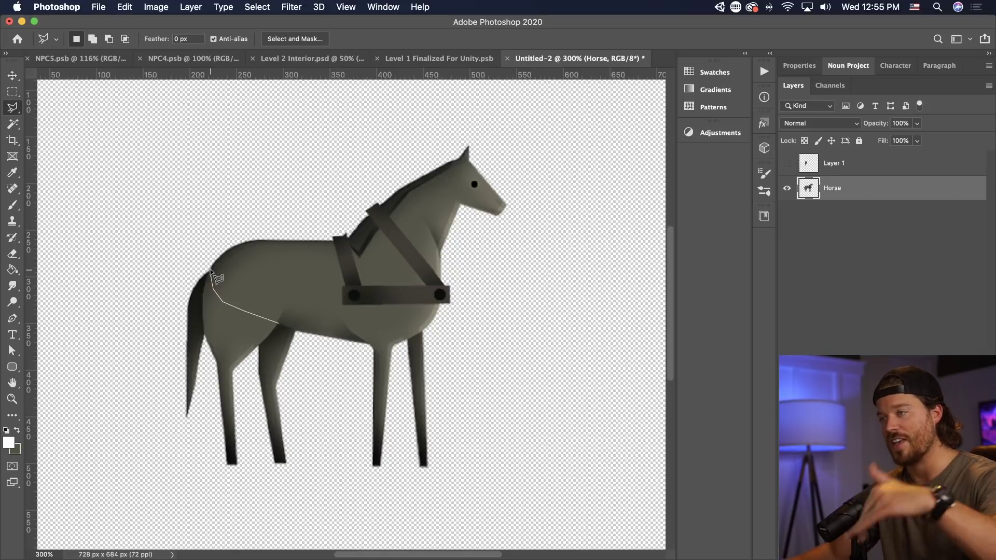
left_click_drag(216, 276, 206, 334)
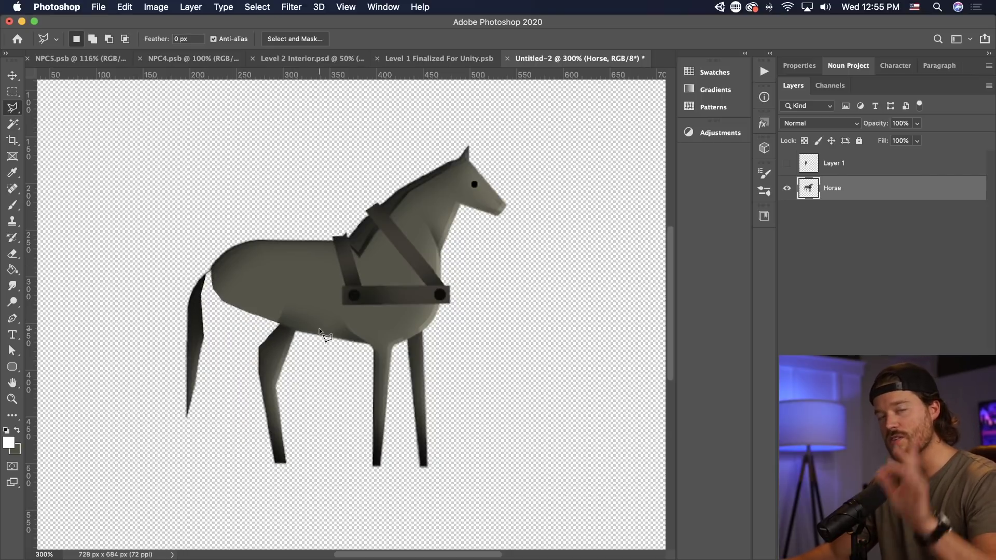
mouse_move(232, 340)
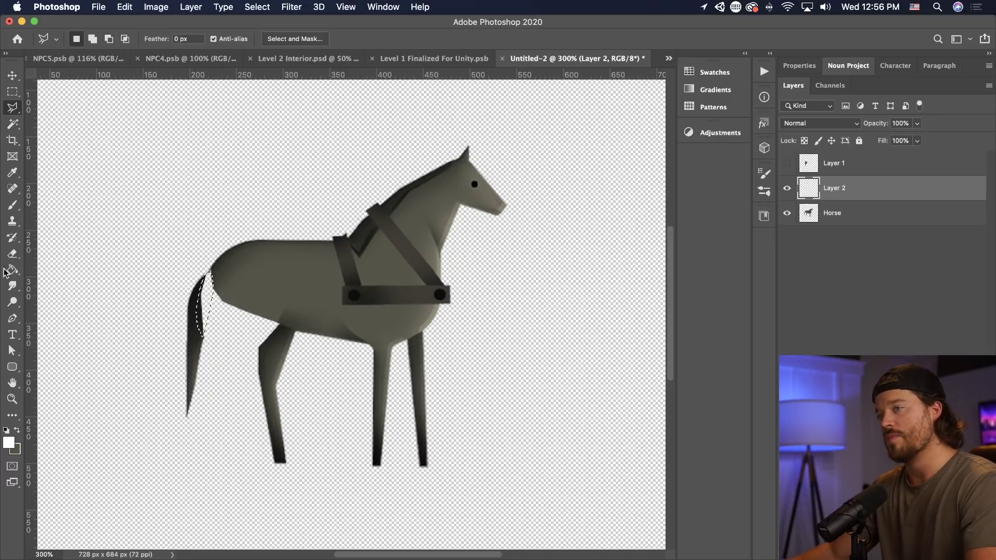
- Reset colours, switch to the Move tool and restore Layer 1's visibility from the layer options
left_click(11, 172)
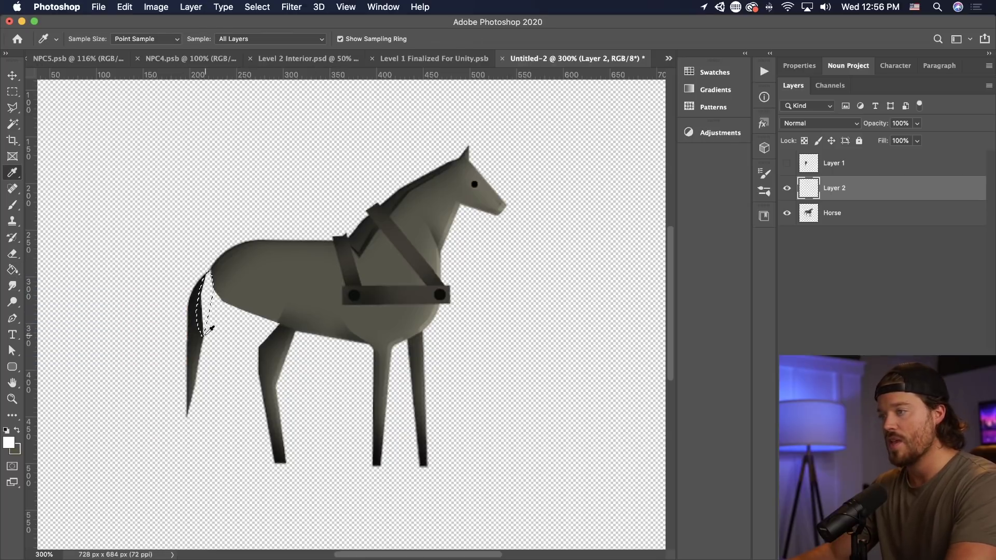
left_click(11, 76)
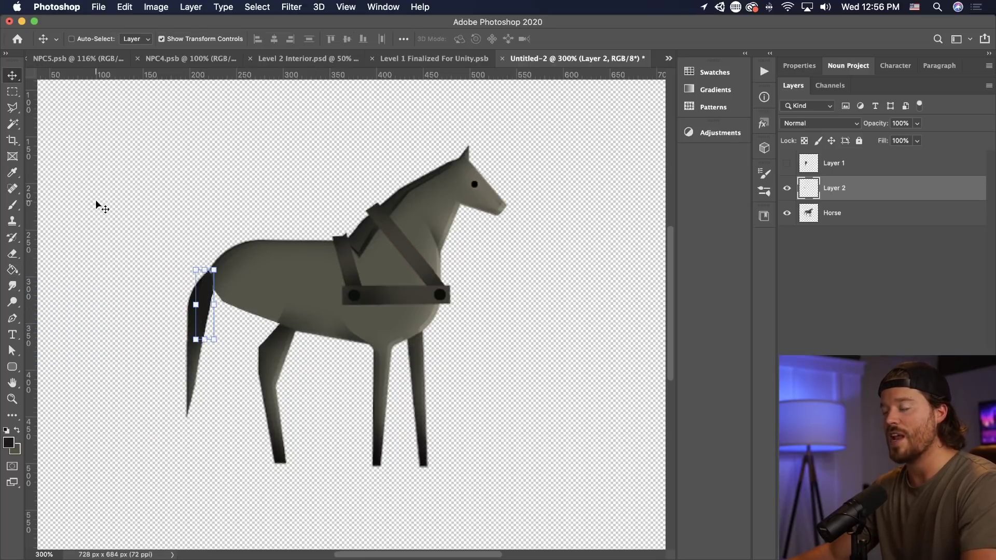
right_click(834, 187)
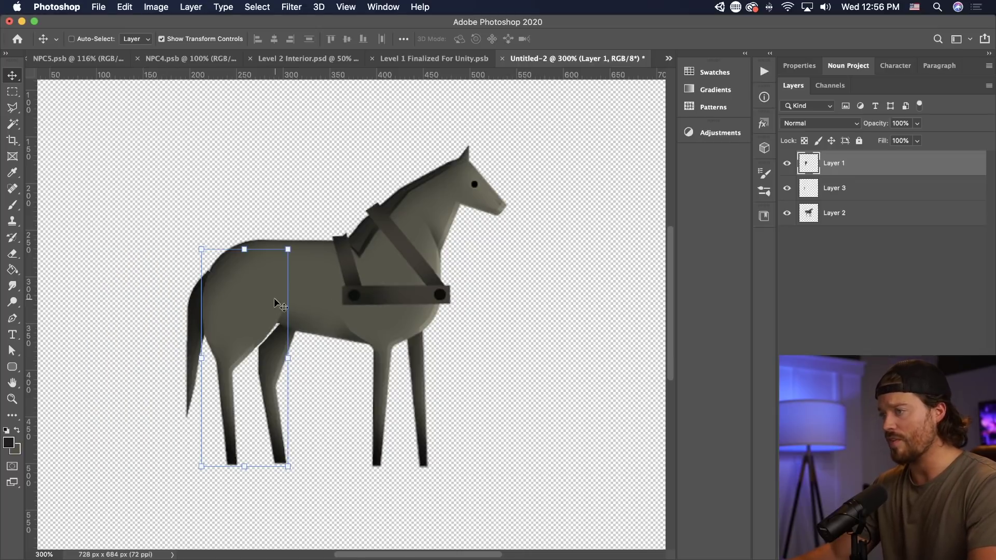
mouse_move(265, 331)
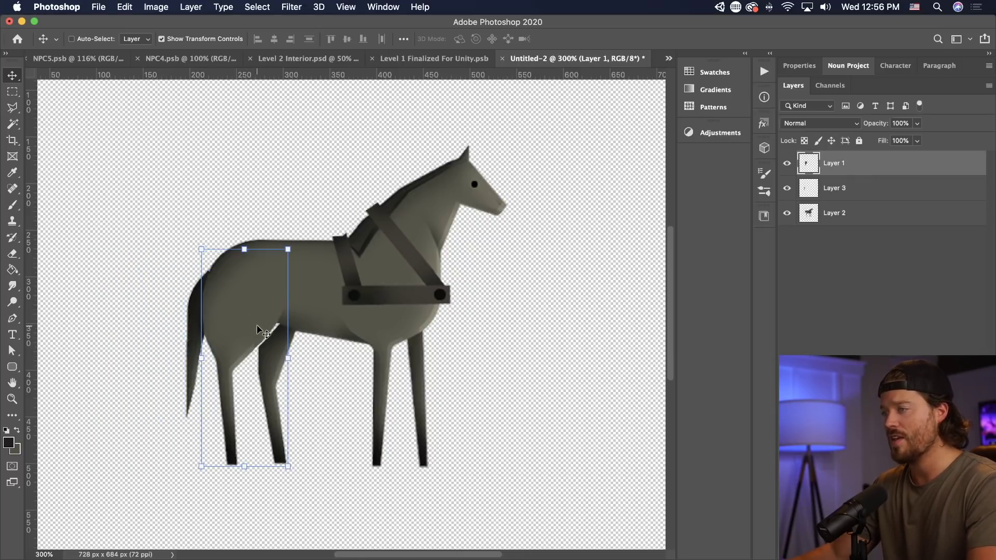
- Shift the hind-quarter piece aside and brush its mask so the top edge fades into the body
left_click_drag(265, 330, 171, 330)
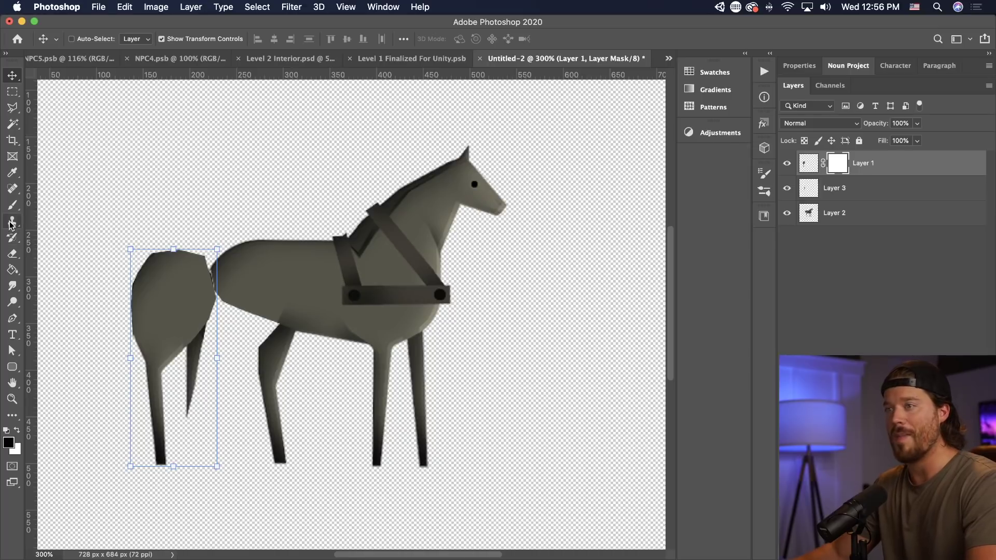
left_click(11, 204)
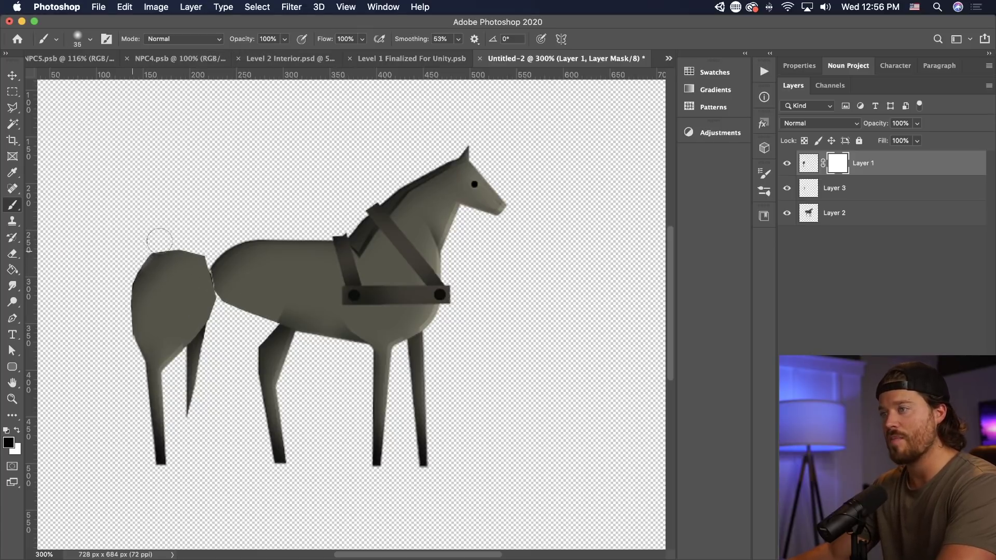
left_click_drag(162, 238, 229, 321)
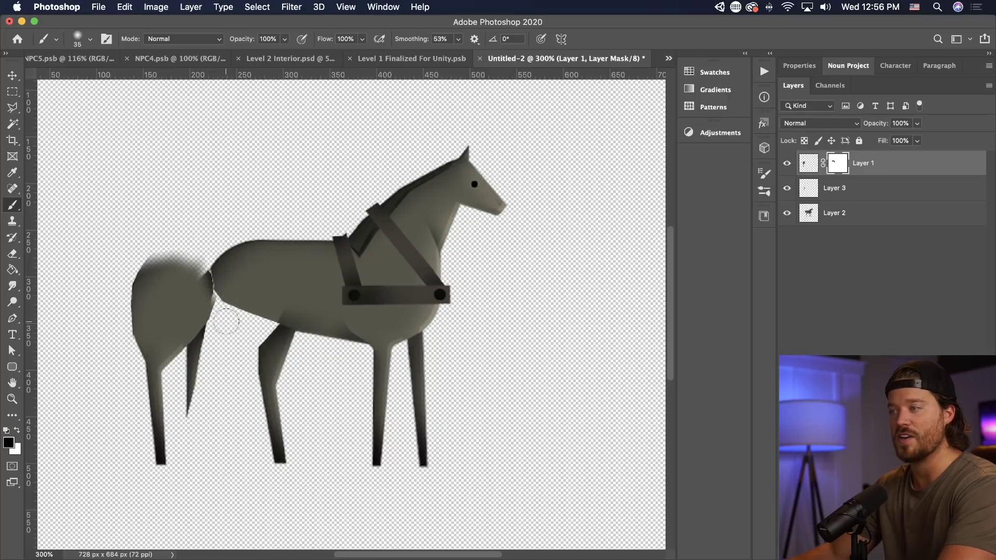
left_click(12, 74)
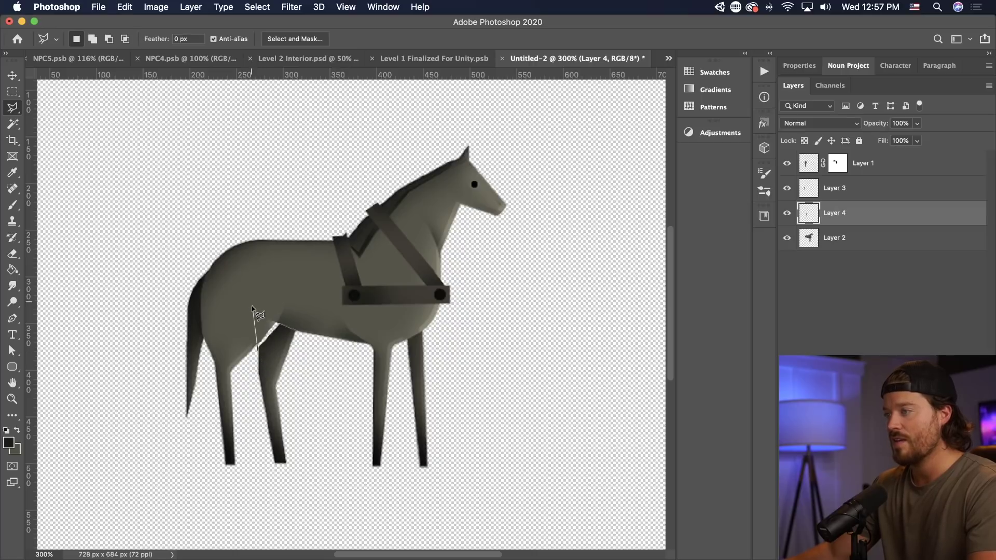
- Lasso the far hind leg onto Layer 4 beneath the stack and return to the body layer
left_click_drag(257, 311, 304, 337)
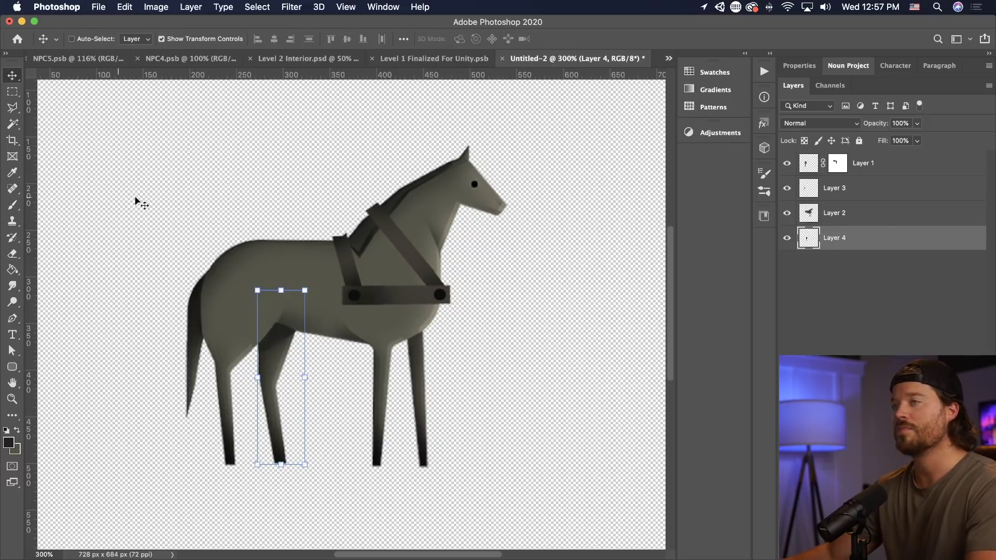
left_click(11, 108)
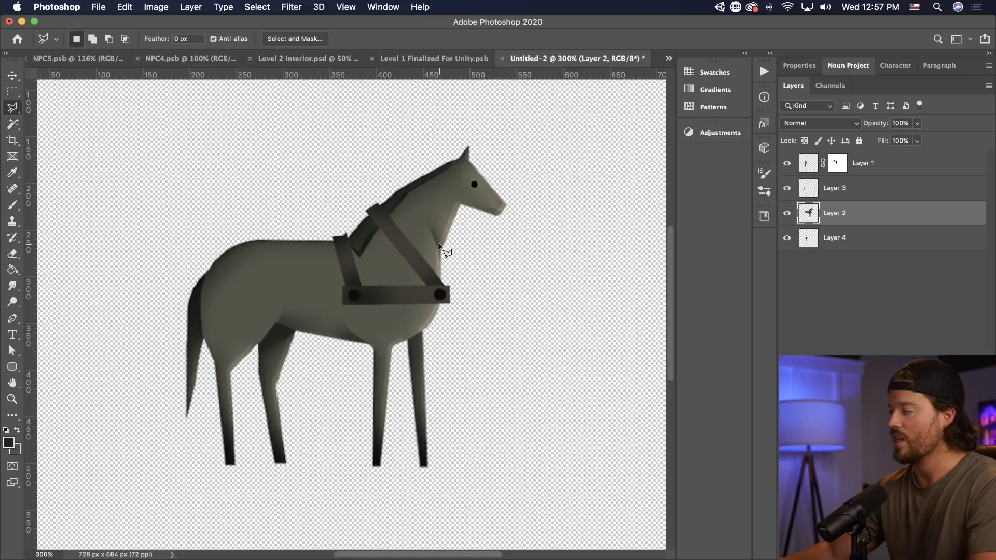
mouse_move(445, 258)
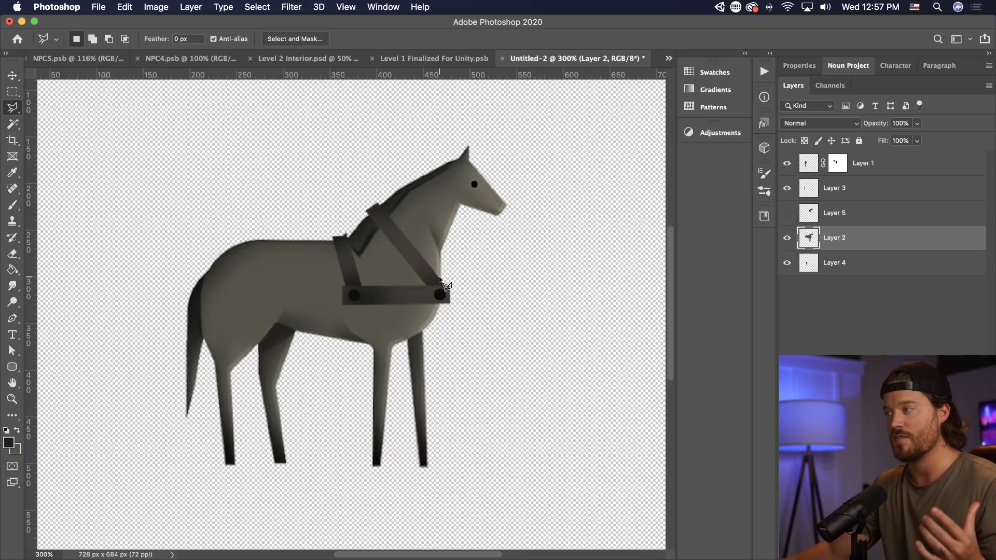
mouse_move(416, 241)
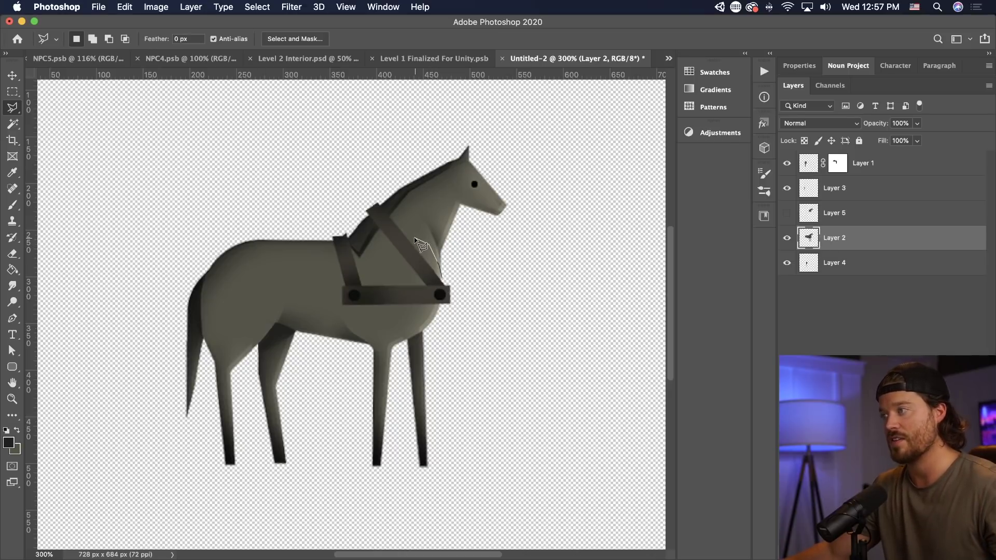
- Select the head and neck on Layer 2 and copy them to new Layer 5
left_click_drag(423, 248, 339, 240)
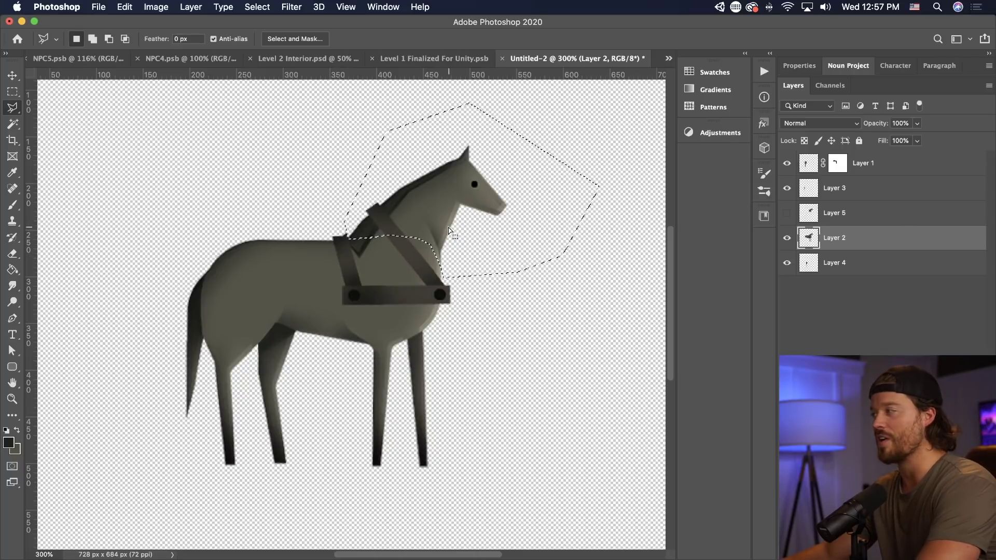
key("delete")
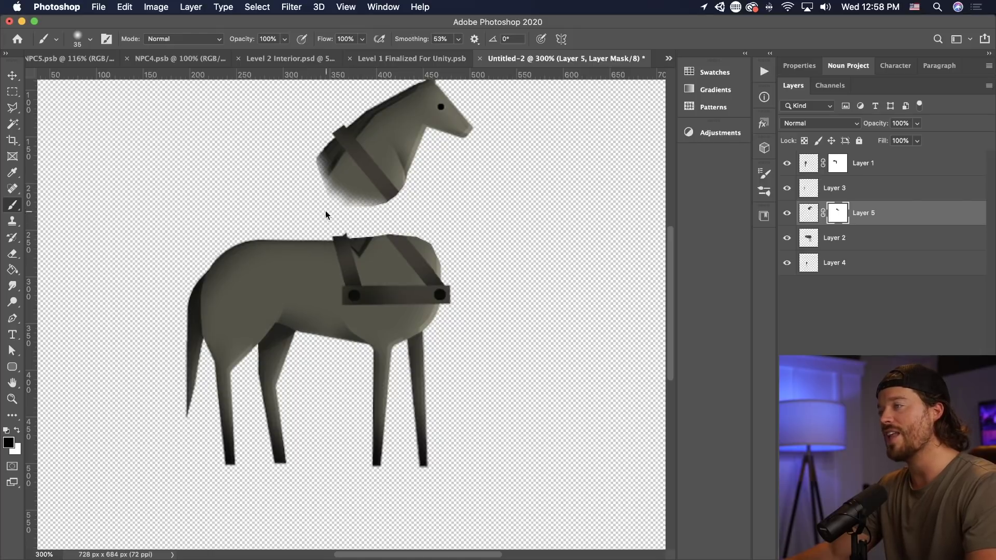
mouse_move(330, 221)
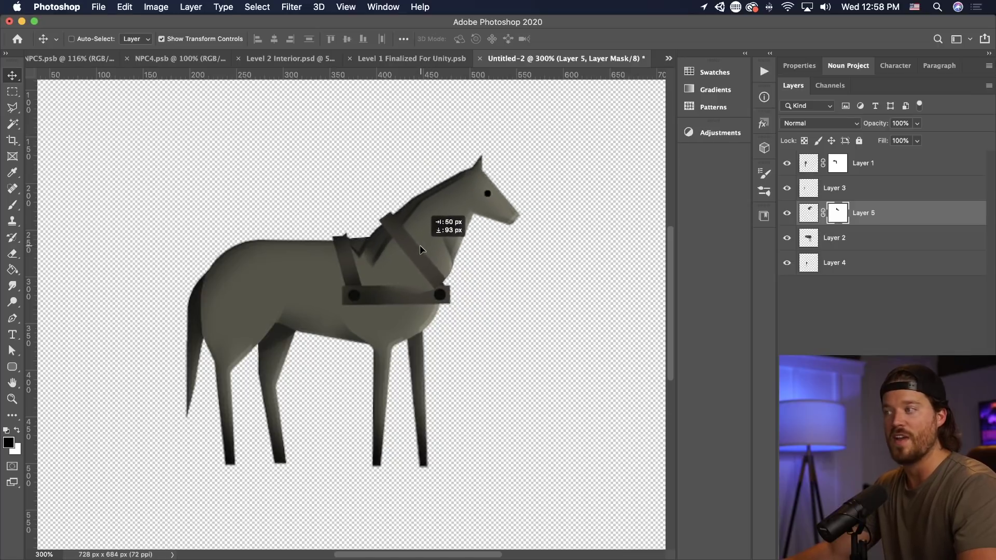
- Nudge the head piece around to test the joint and settle it onto the neck
left_click_drag(422, 249, 413, 257)
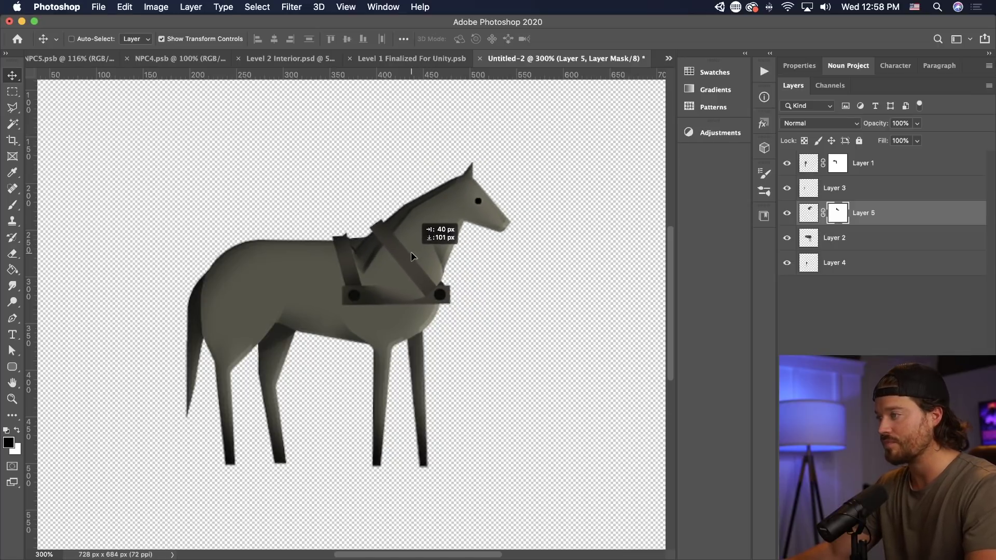
left_click_drag(412, 256, 427, 246)
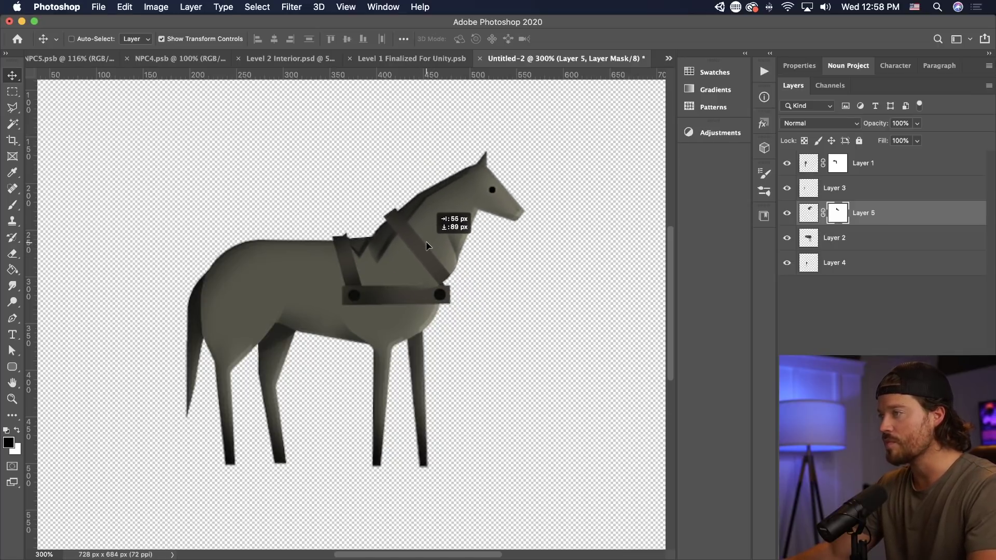
left_click_drag(426, 245, 411, 245)
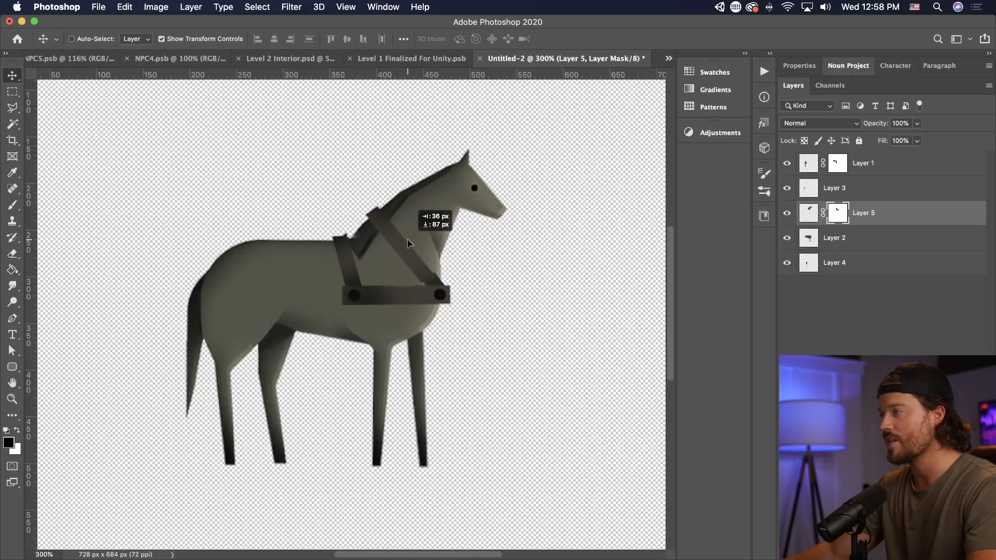
left_click_drag(381, 229, 382, 227)
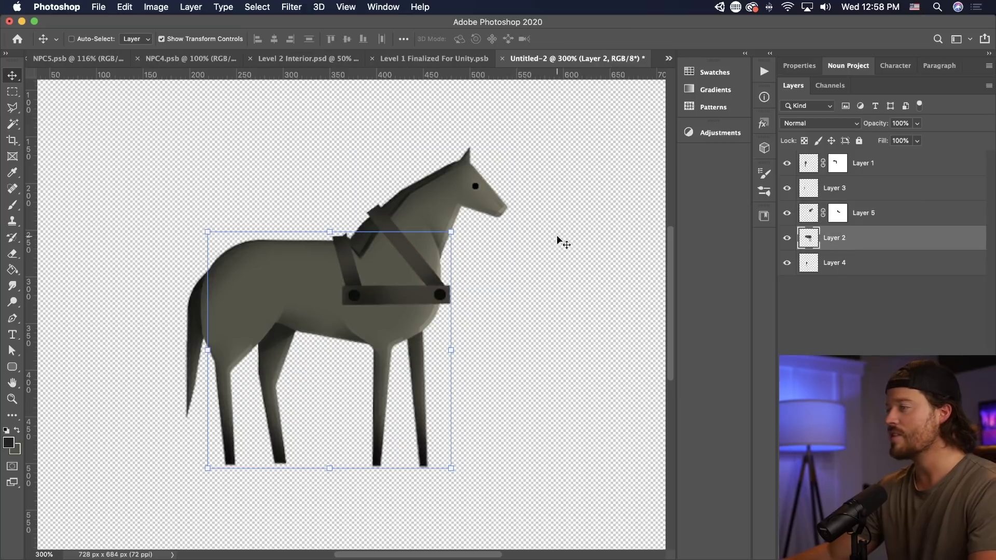
- Freehand-lasso the far front leg and chest and copy them to a new layer
left_click(12, 106)
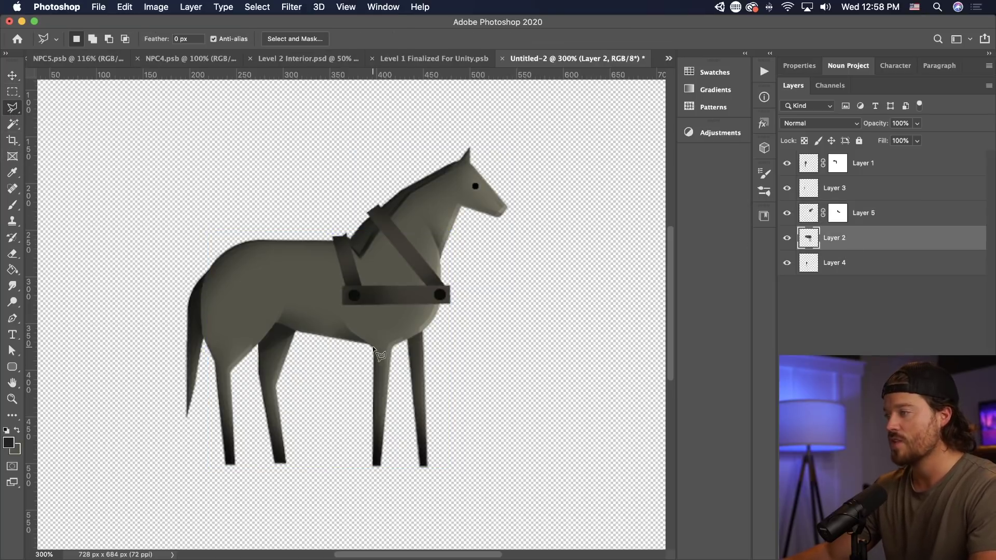
left_click_drag(378, 354, 362, 311)
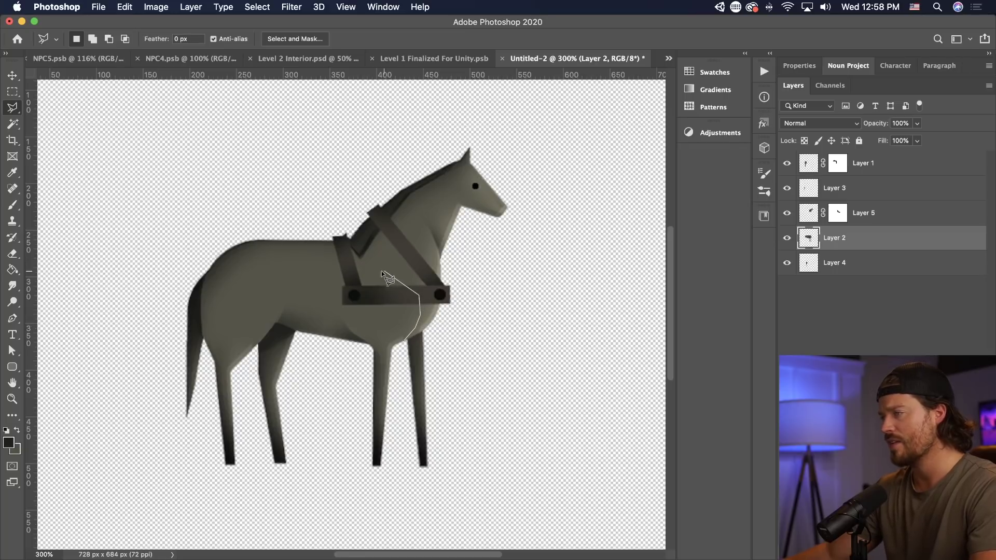
left_click_drag(390, 277, 374, 356)
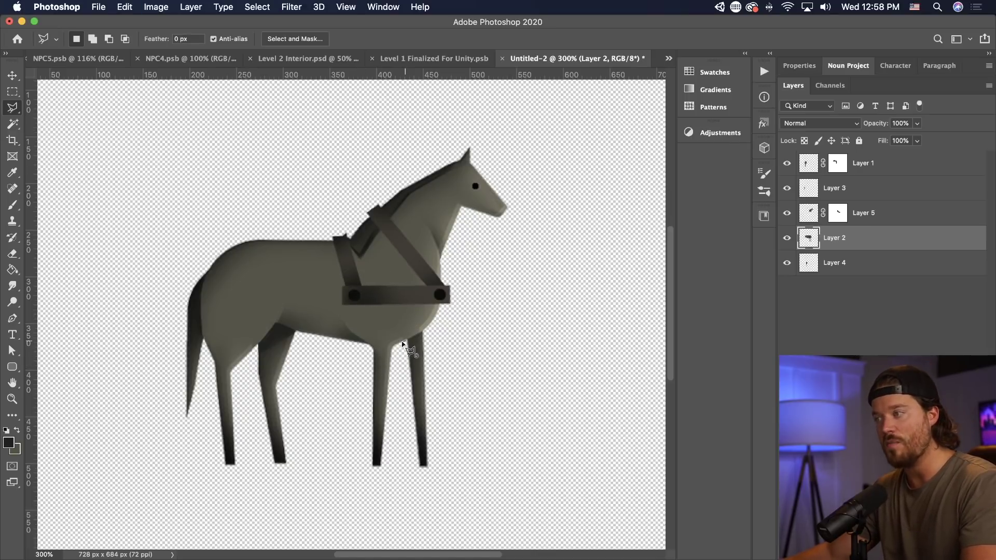
left_click_drag(406, 349, 333, 372)
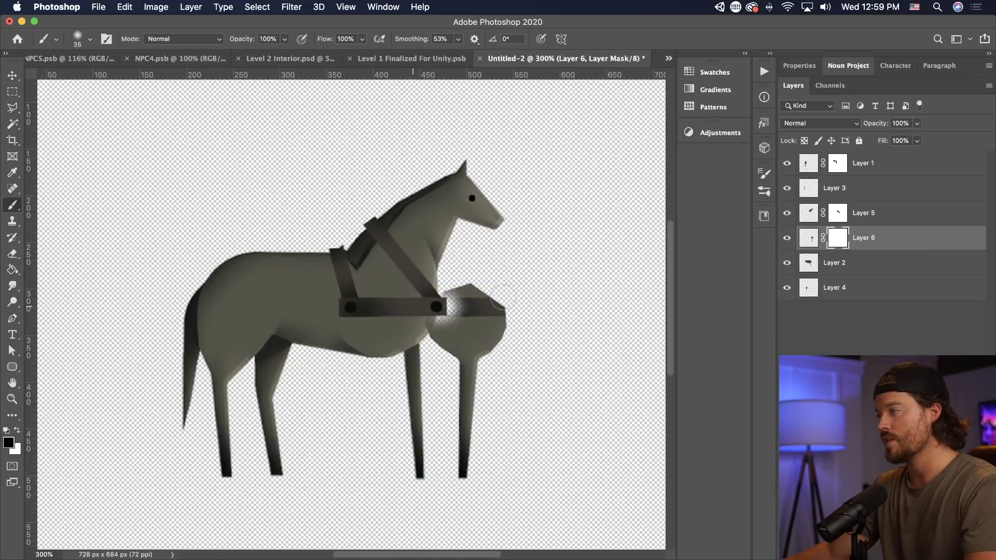
- Mask the leg layer's top edge with a soft brush so it blends into the chest
left_click_drag(483, 299, 407, 337)
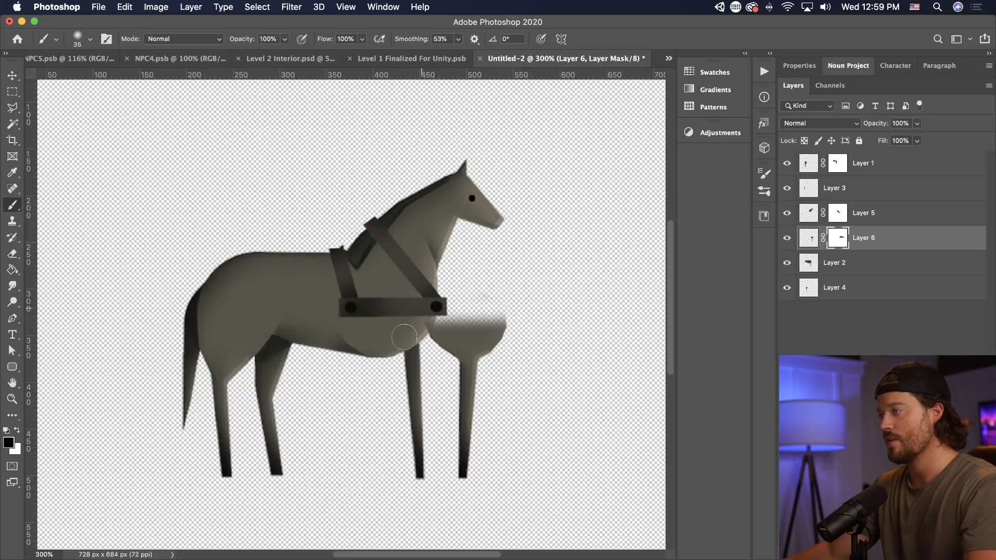
left_click(11, 75)
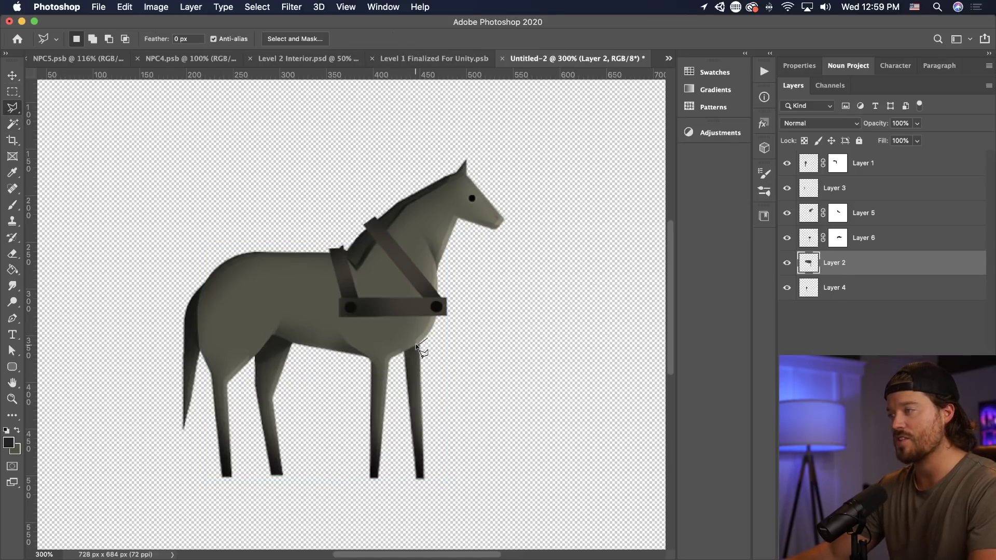
- Lasso the near front leg onto masked Layer 7 at the bottom and nudge it into place
left_click_drag(419, 343, 397, 498)
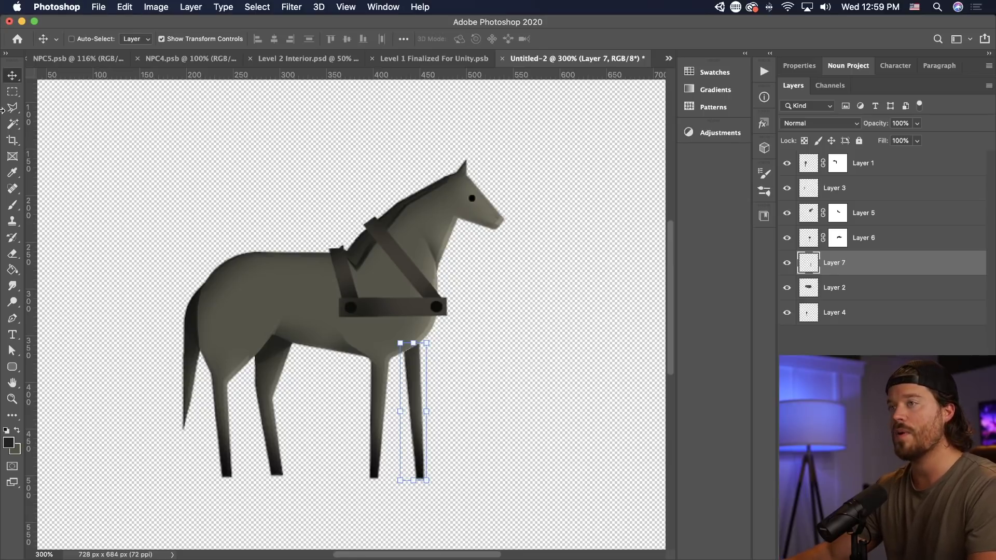
left_click_drag(413, 343, 413, 276)
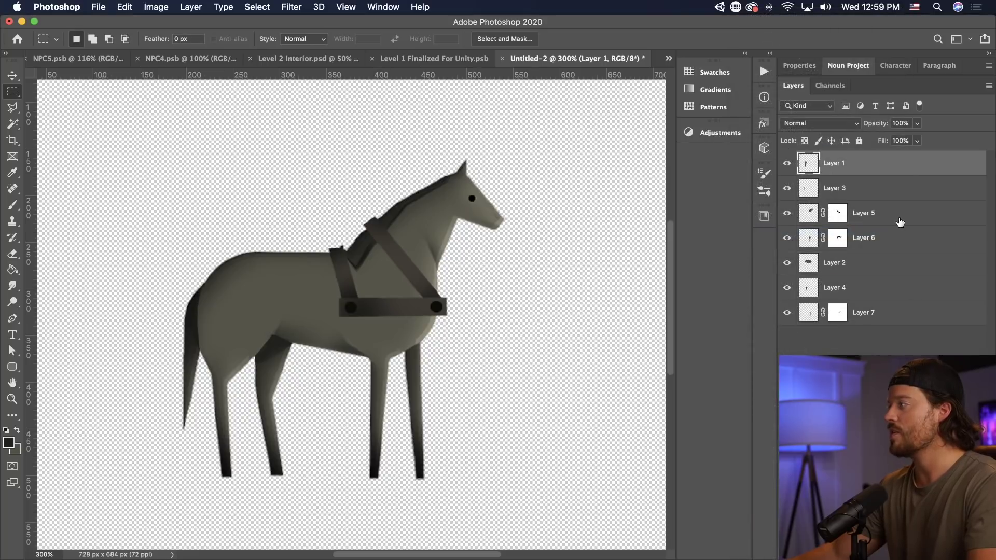
- Apply the layer masks on the head and front leg layers, then select the rear leg layer
right_click(863, 213)
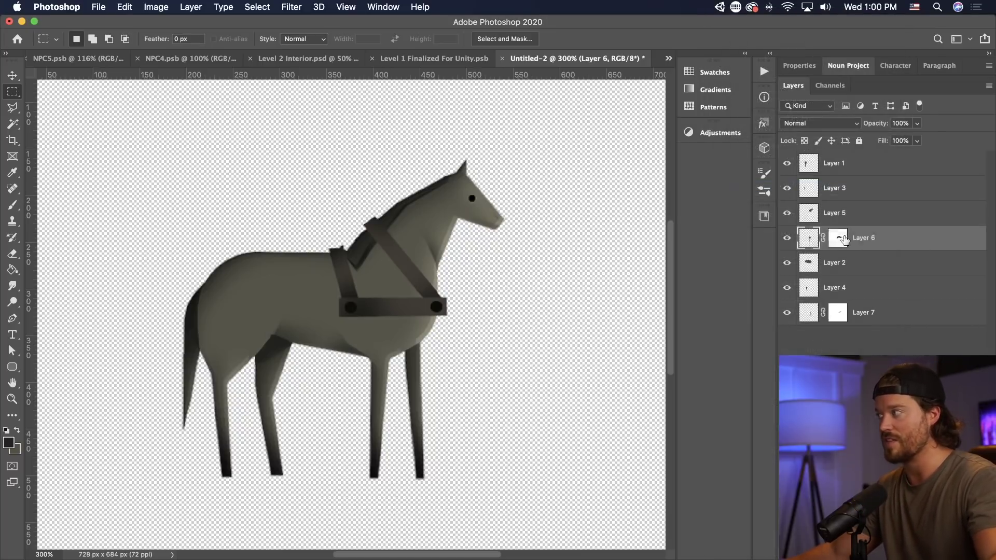
right_click(862, 311)
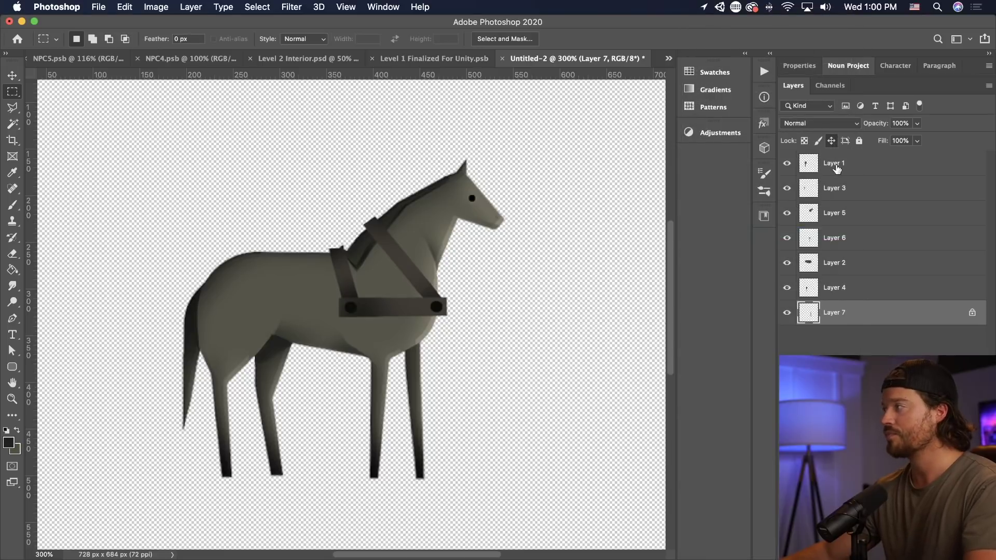
left_click(857, 163)
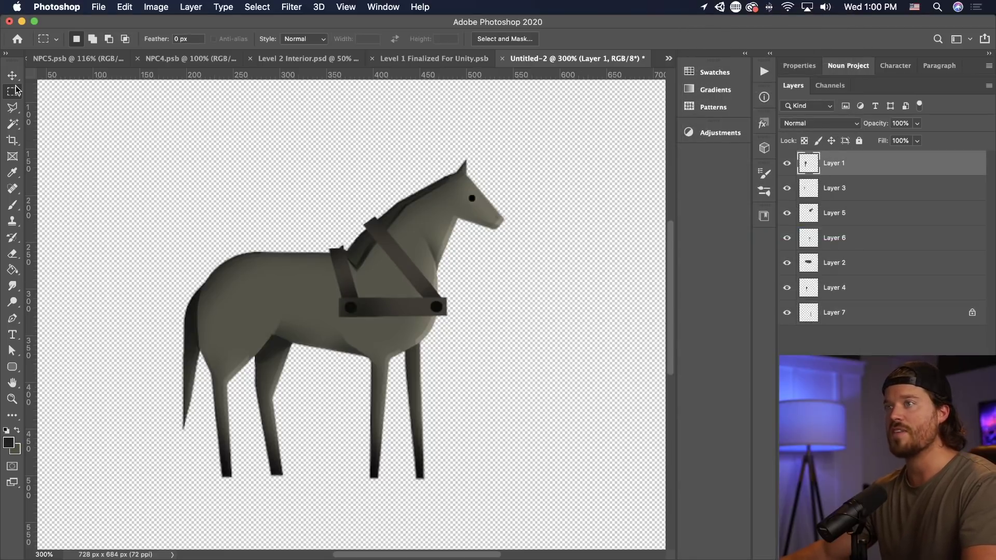
- Rename the first layers to Leg 1, Tail and Head in the Layers panel
left_click(12, 75)
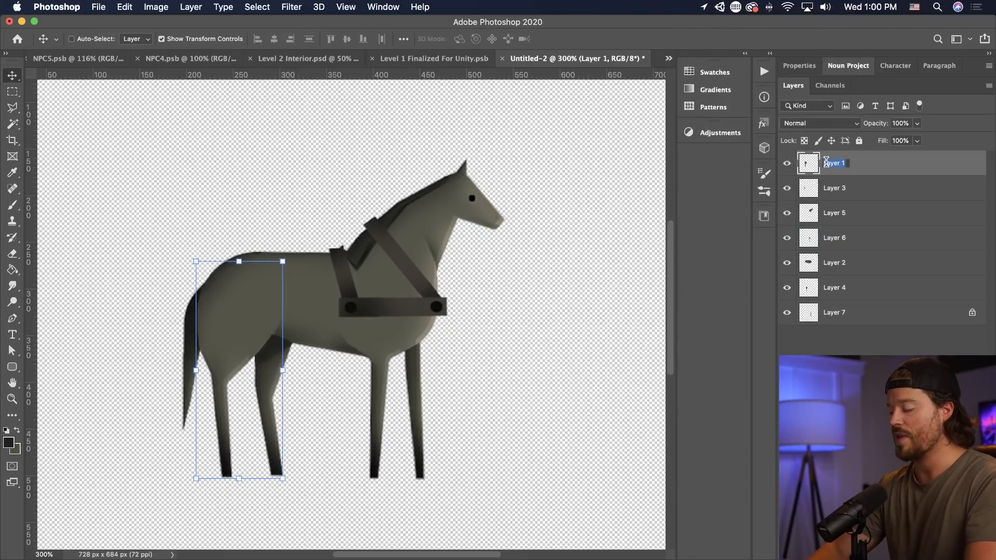
type("leg 1")
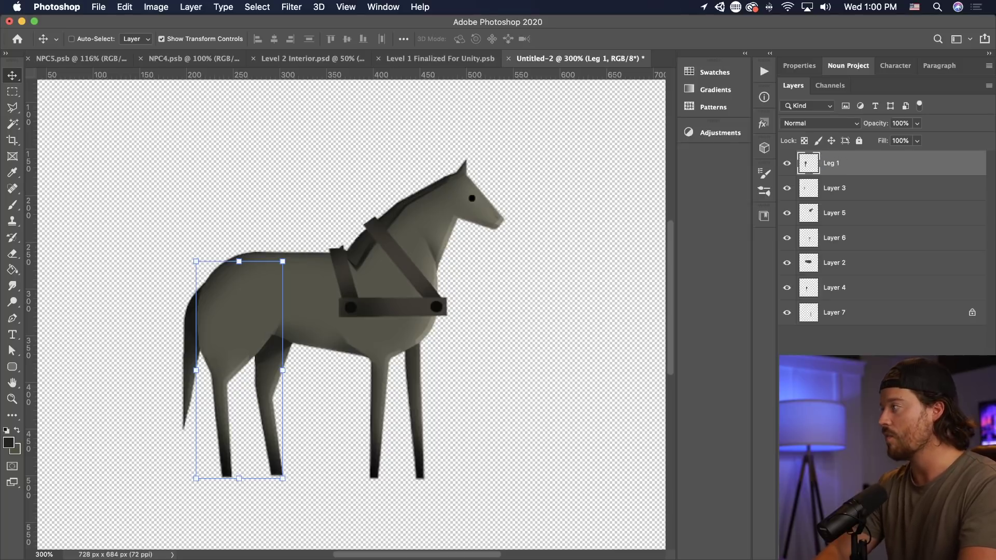
double_click(834, 187)
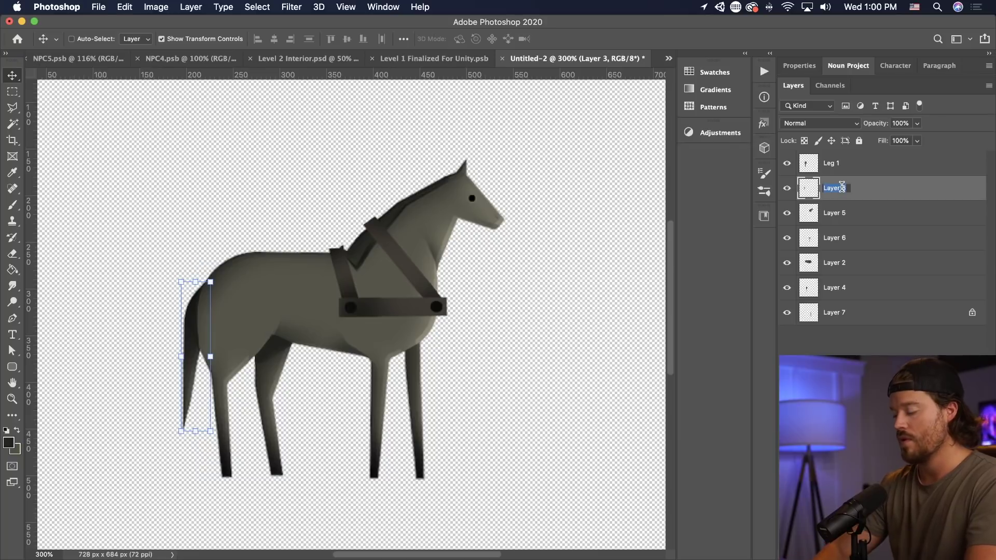
type("tail")
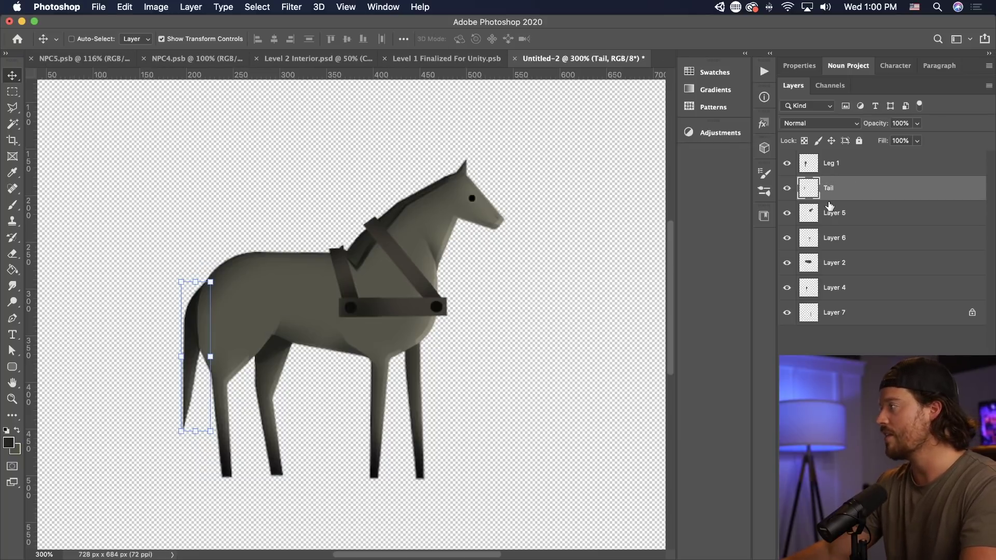
left_click(834, 213)
type("Leg 3")
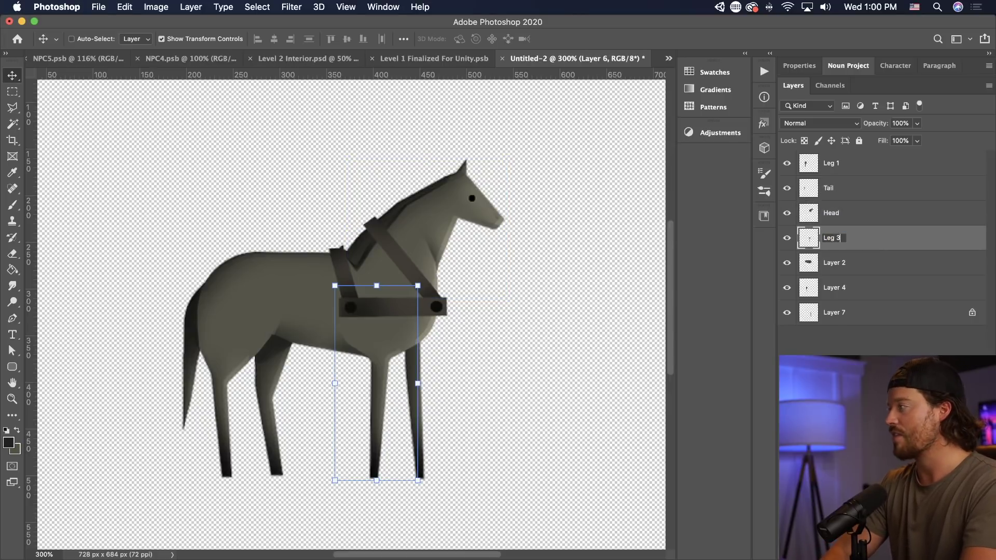
- Rename the remaining layers Body, Leg 2 and confirm the last leg layer's name
double_click(834, 262)
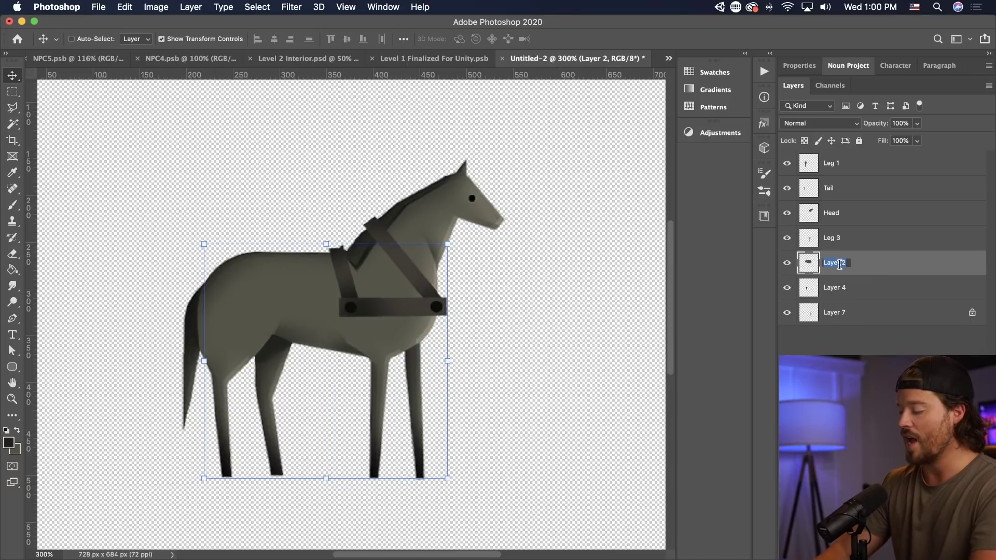
left_click(834, 286)
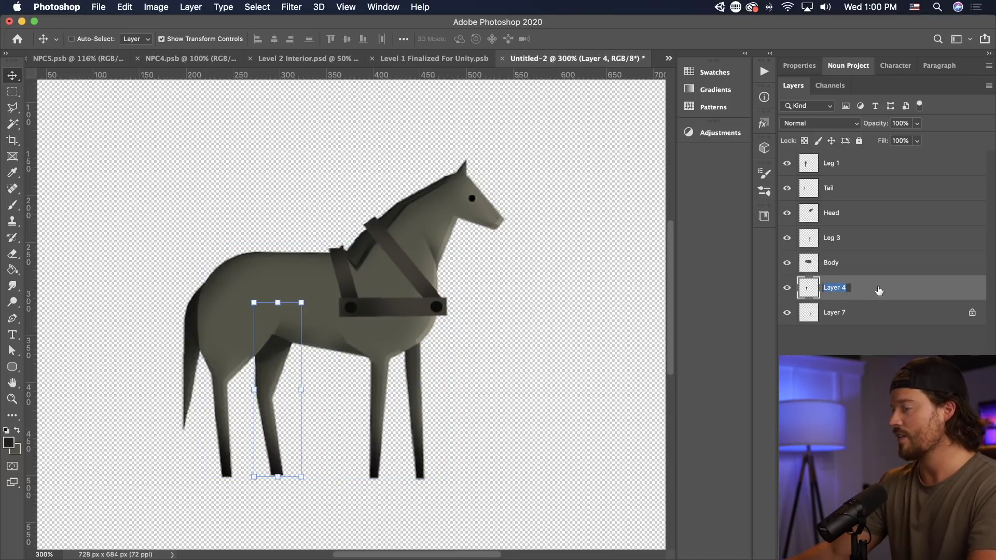
type("Leg 2")
left_click(842, 312)
type("Leg 4")
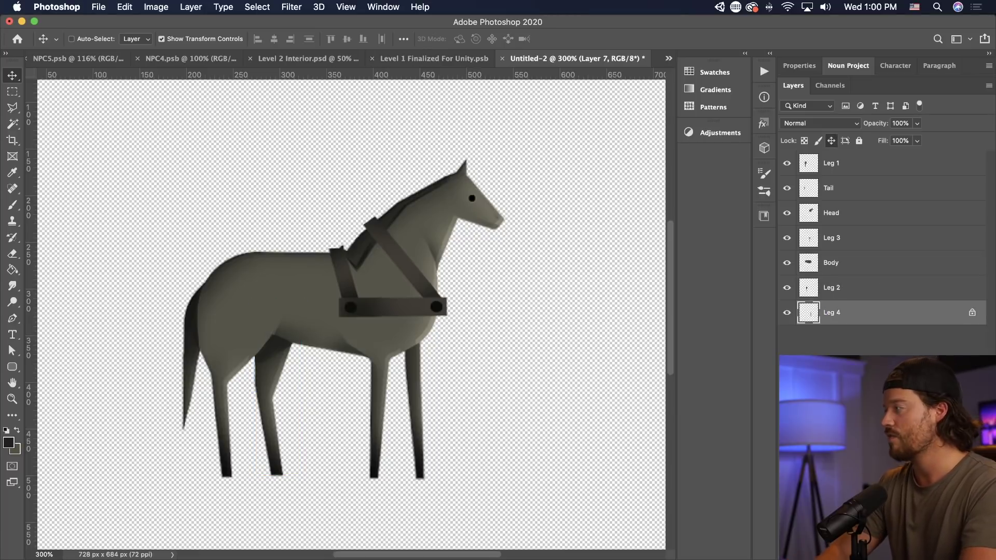
left_click(831, 311)
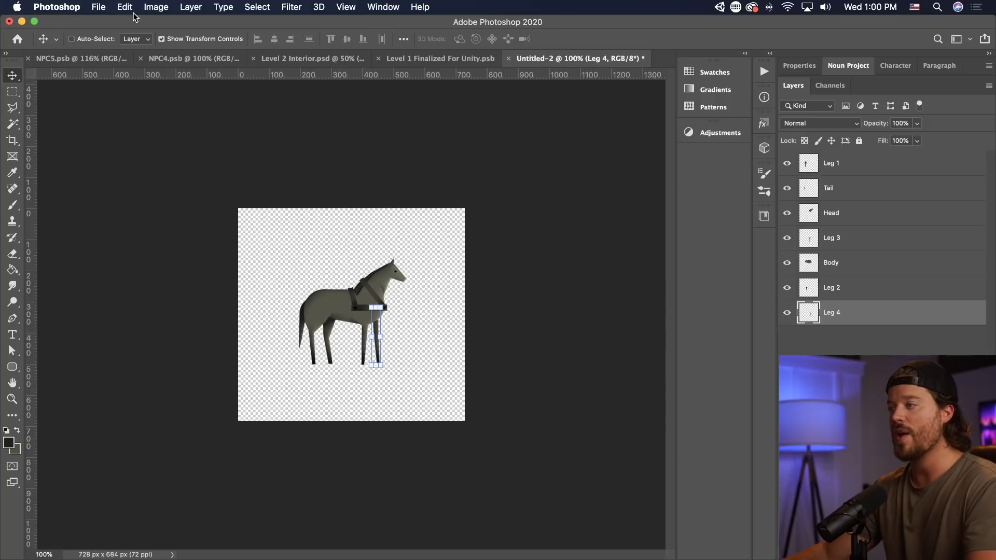
- Save the horse as Horse.psb in Large Document Format in the Global folder
left_click(98, 6)
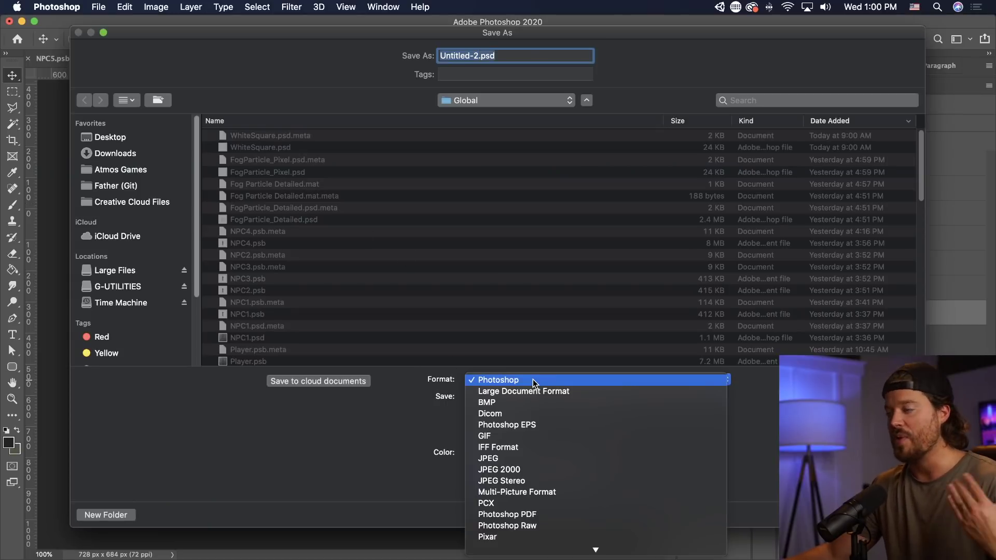
mouse_move(540, 394)
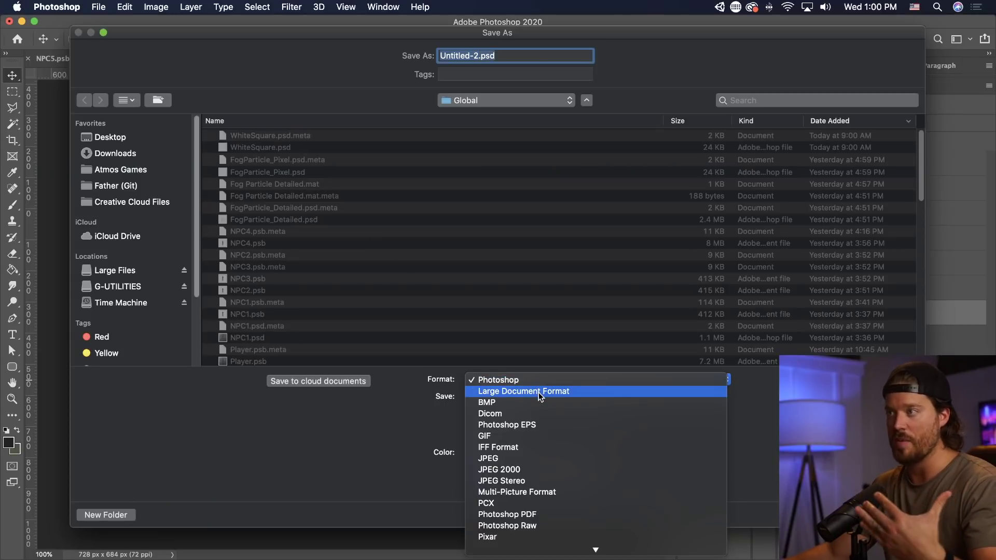
left_click(523, 391)
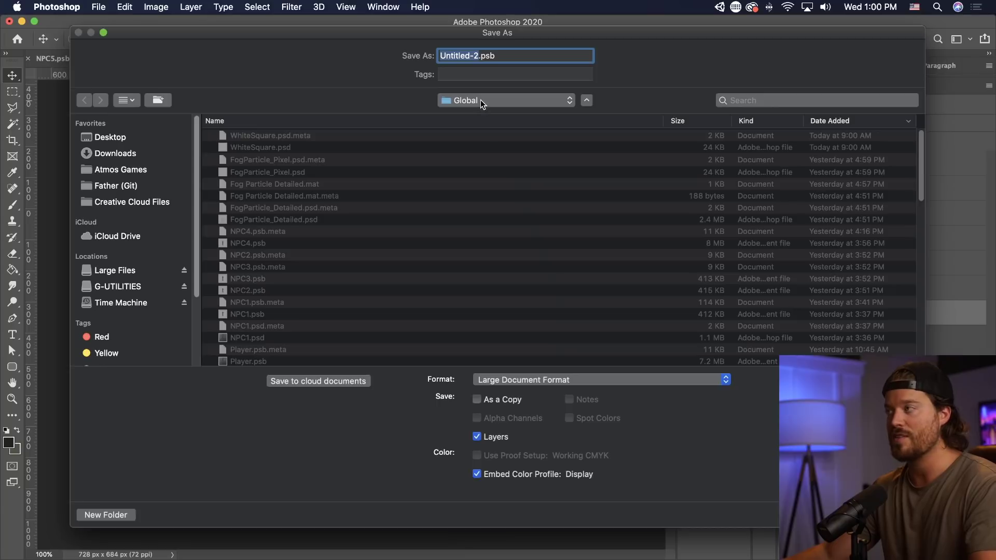
mouse_move(293, 51)
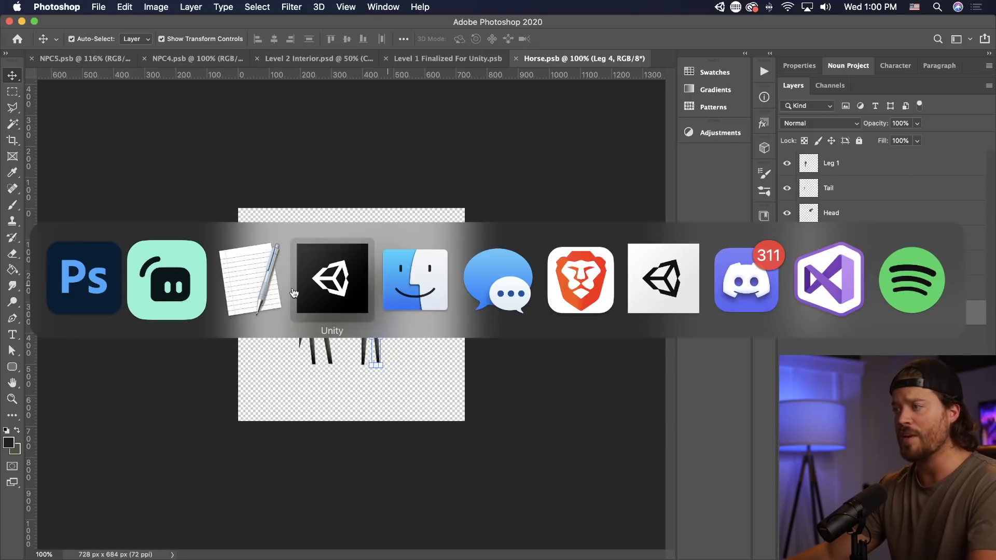
- Search the Project for 'Horse' and select the Horse PSB asset to show its import settings
left_click(332, 280)
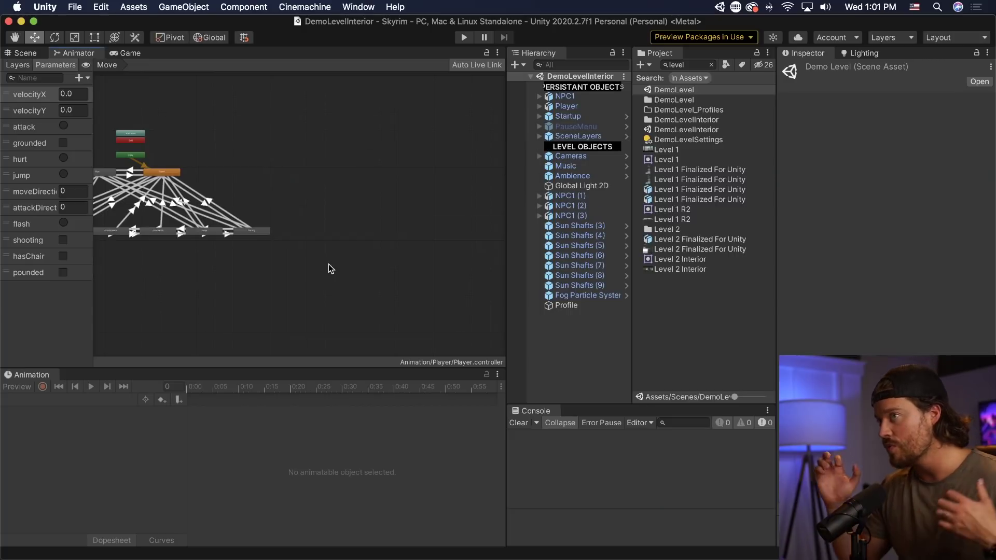
mouse_move(516, 343)
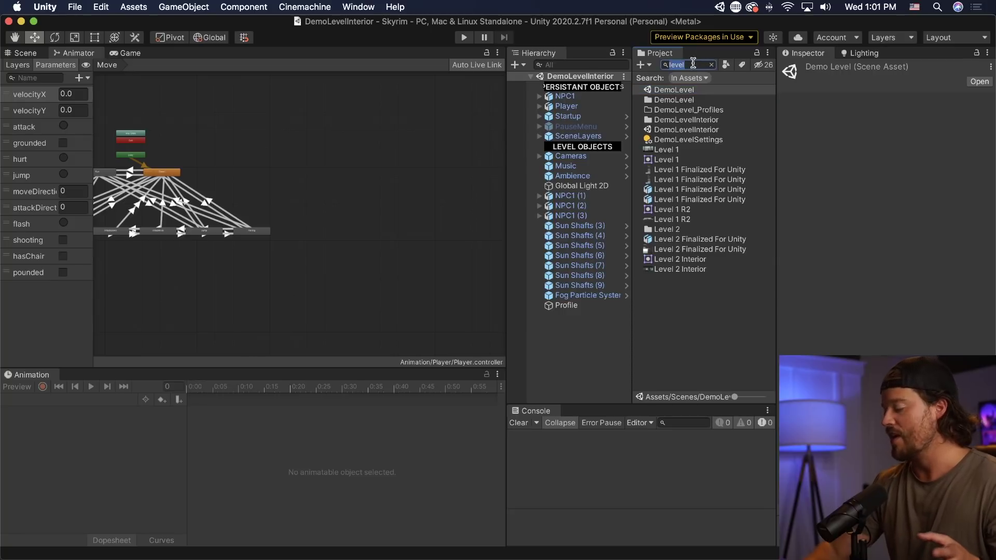
type("Horse")
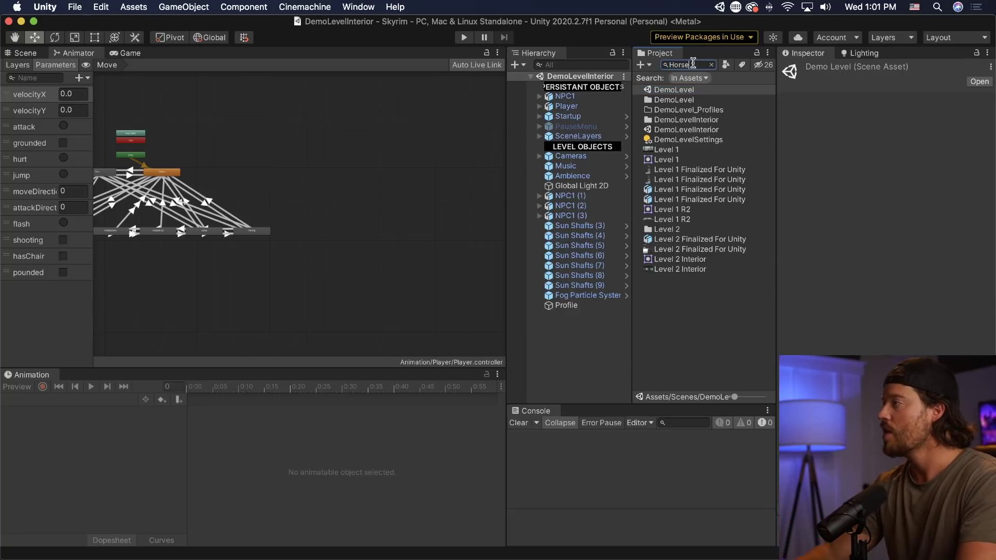
left_click(665, 90)
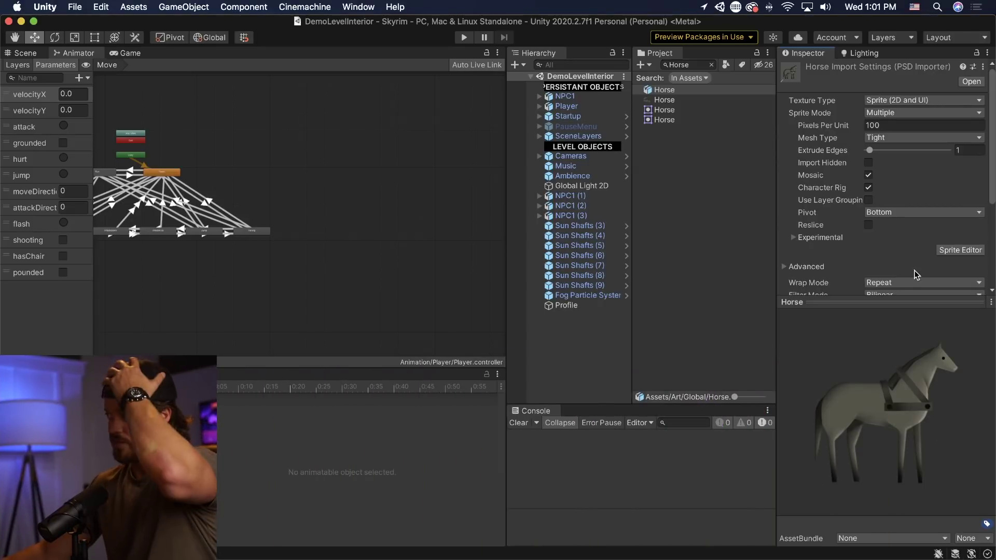
left_click(358, 7)
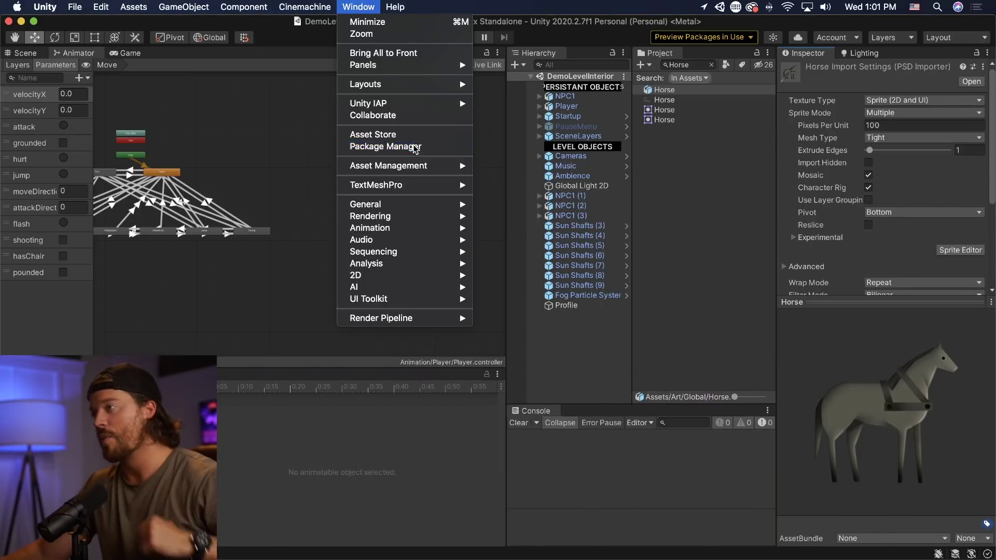
left_click(382, 147)
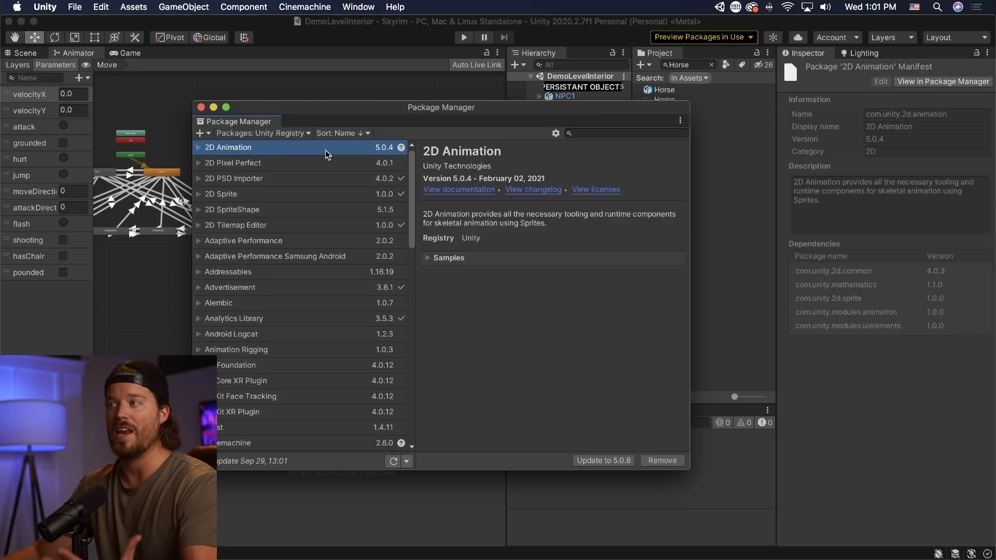
type("2D Animation")
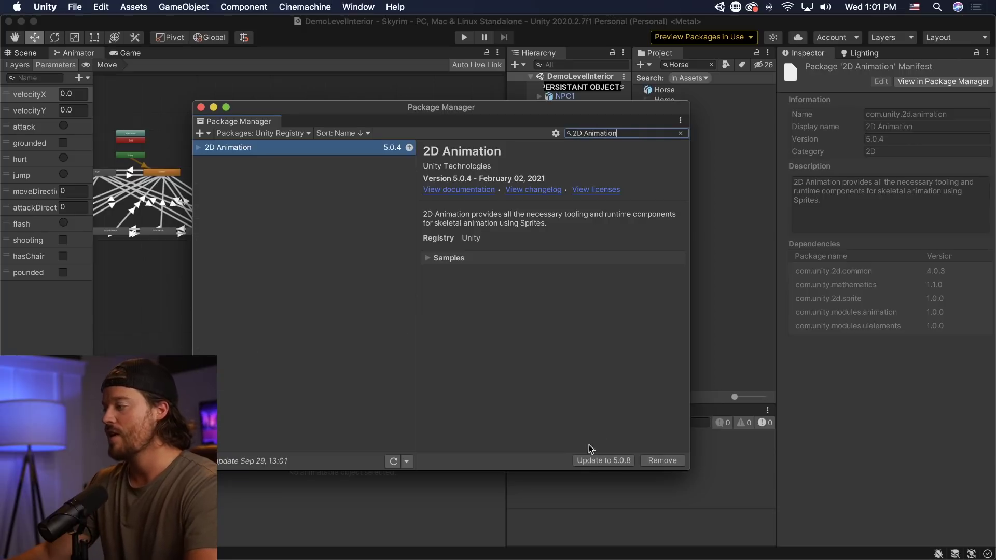
mouse_move(603, 460)
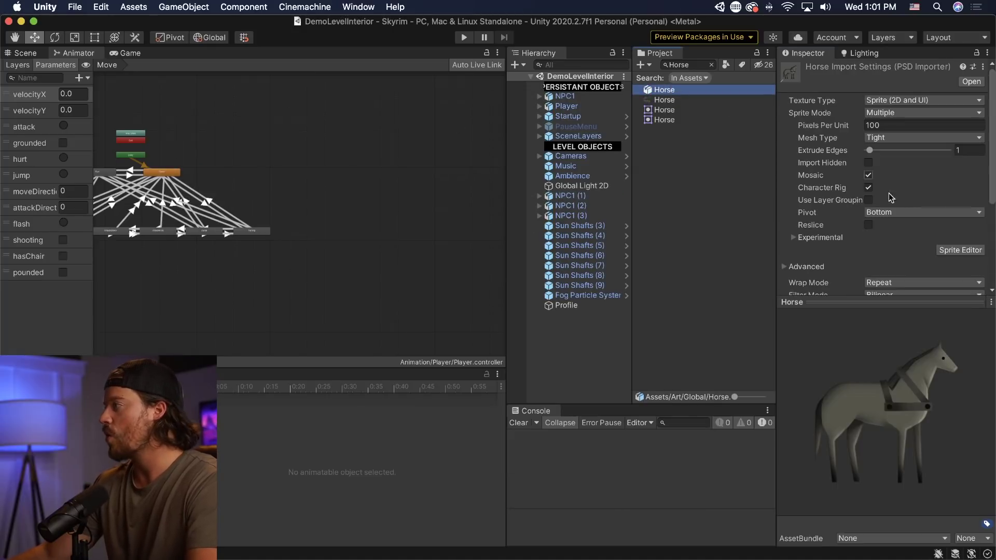
- In the Sprite Editor, shrink the Body sprite's bounds to fit the body and select Leg 3
left_click(959, 249)
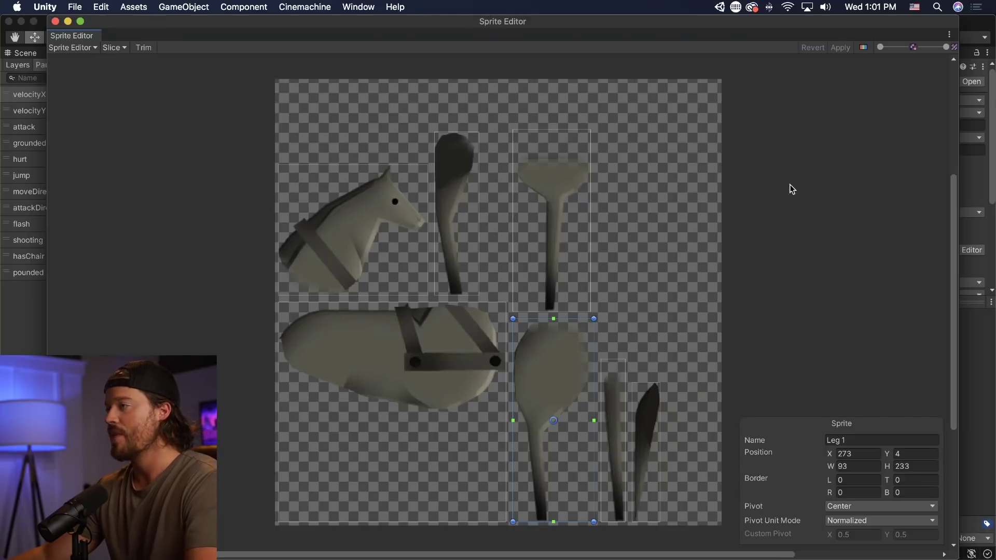
mouse_move(461, 407)
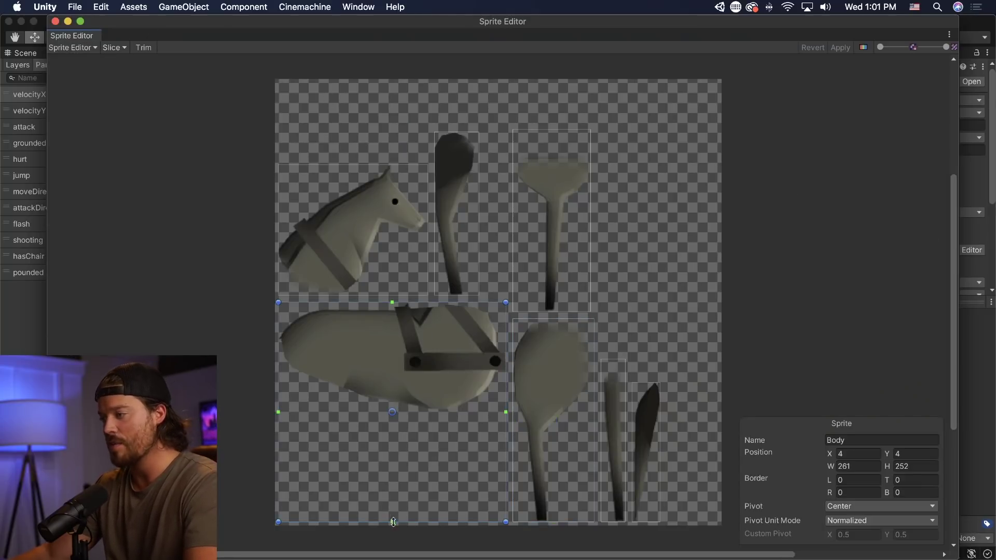
left_click_drag(392, 521, 392, 410)
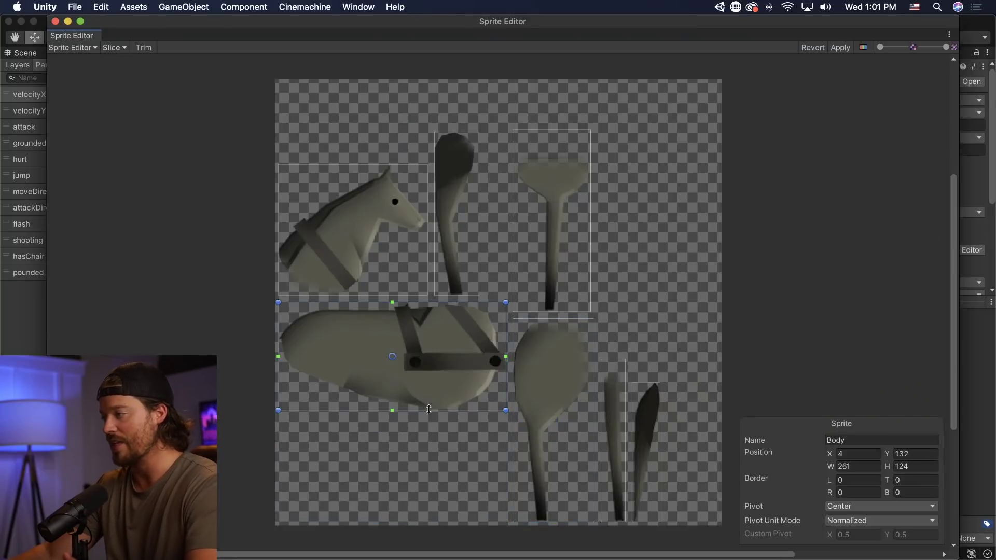
left_click(551, 190)
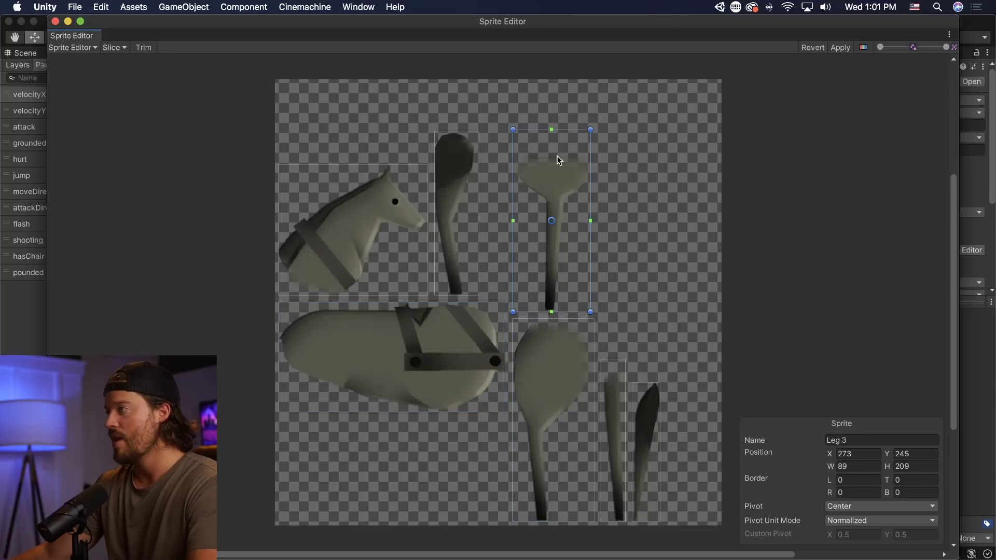
mouse_move(518, 129)
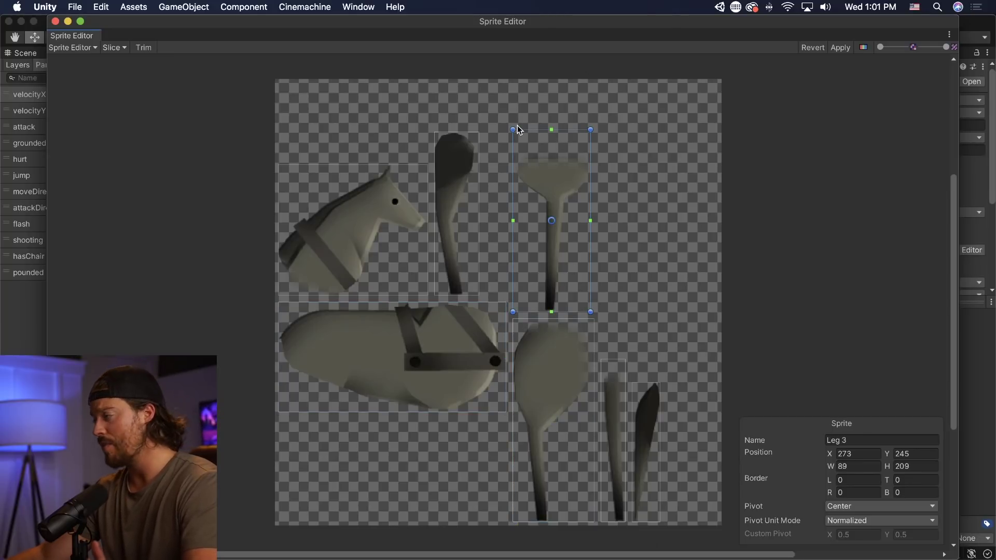
left_click(72, 47)
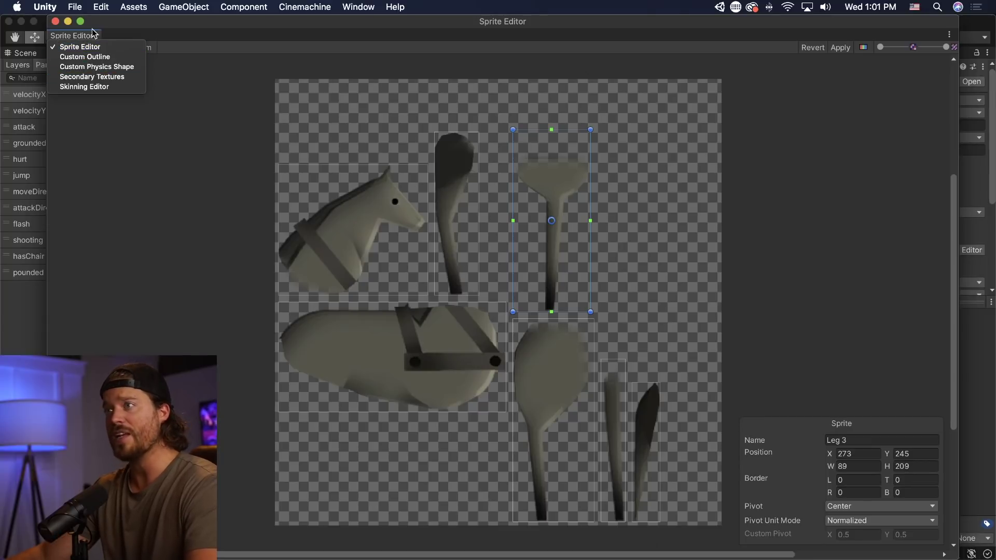
mouse_move(94, 88)
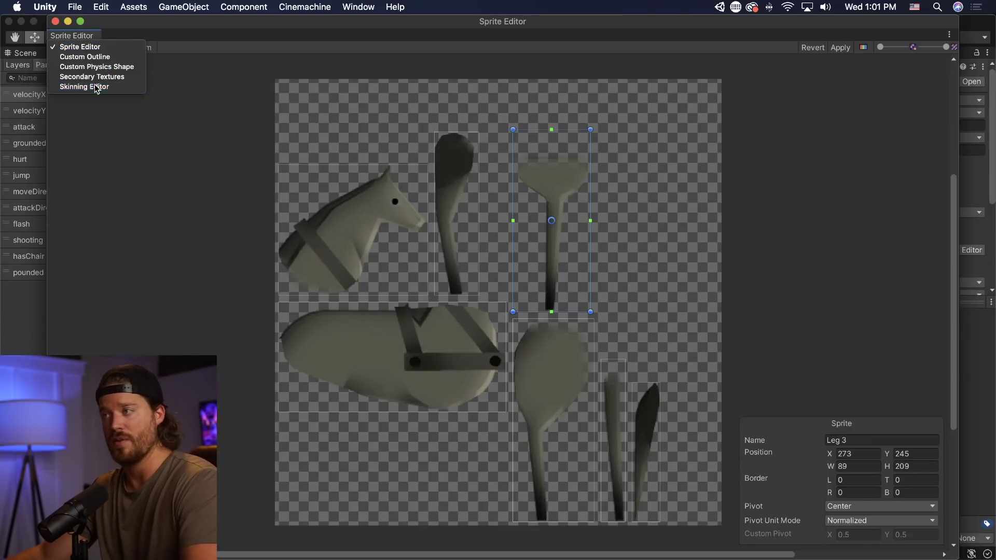
- Switch to the Skinning Editor, applying the unapplied sprite bounds change
left_click(83, 87)
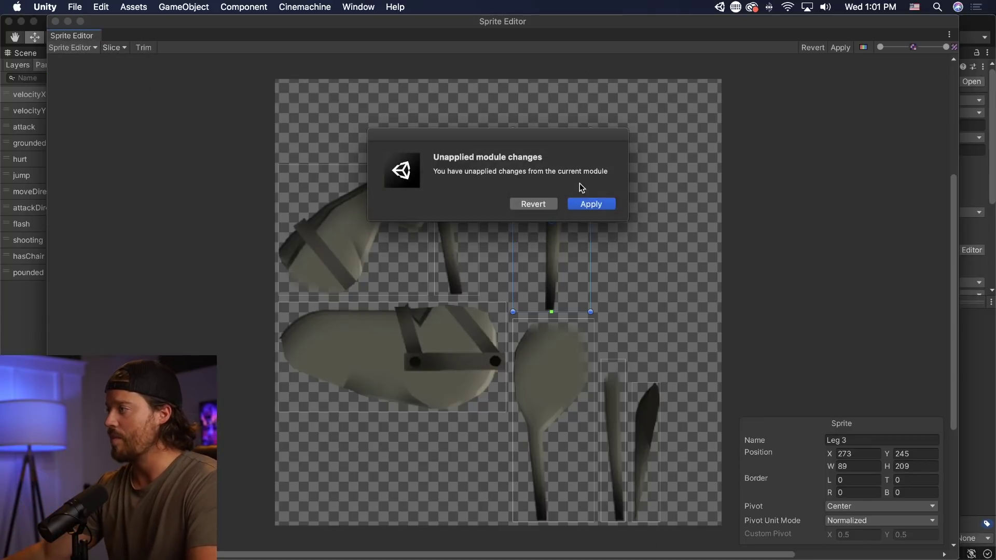
left_click(589, 204)
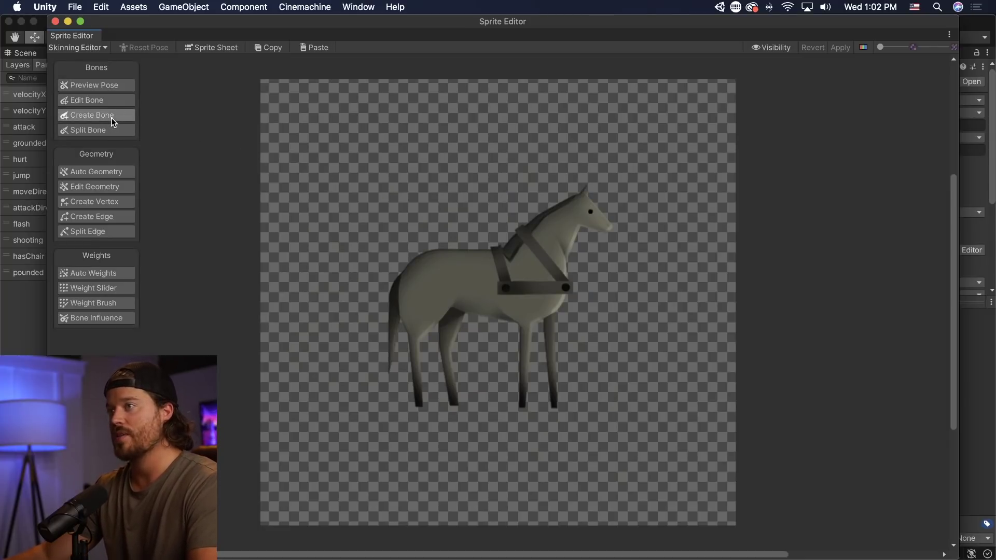
- Create a bone chain along the horse's back, up the neck and into the head
left_click(429, 280)
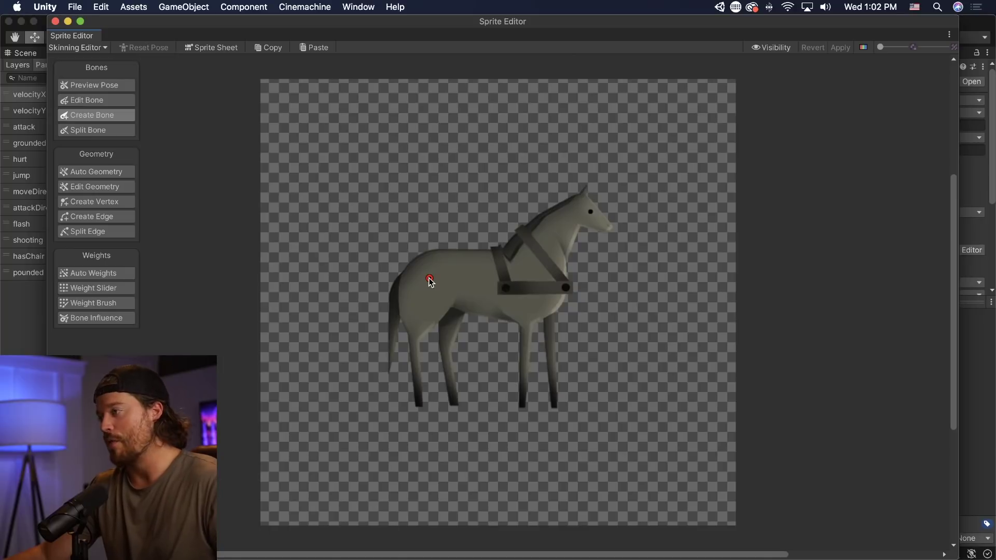
left_click_drag(430, 278, 546, 255)
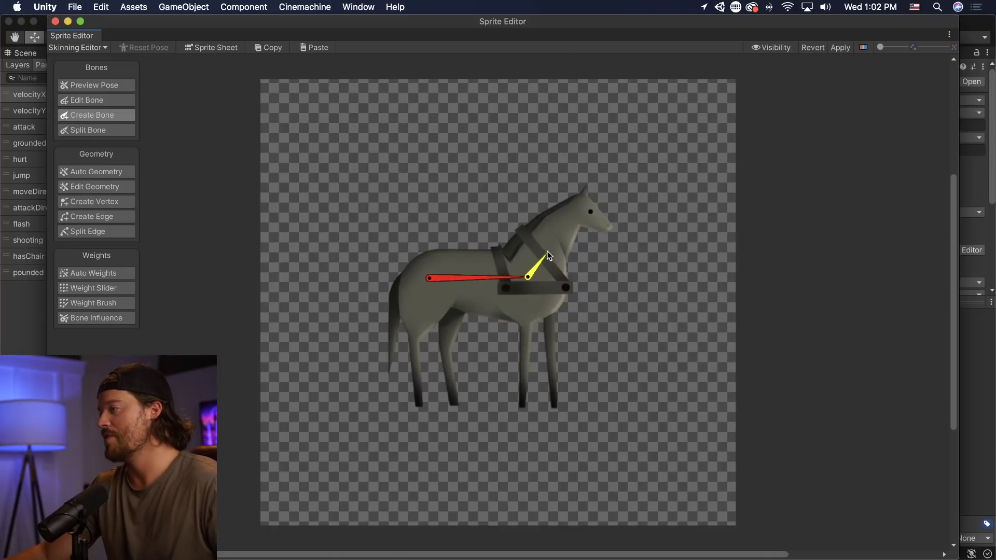
left_click_drag(529, 276, 606, 230)
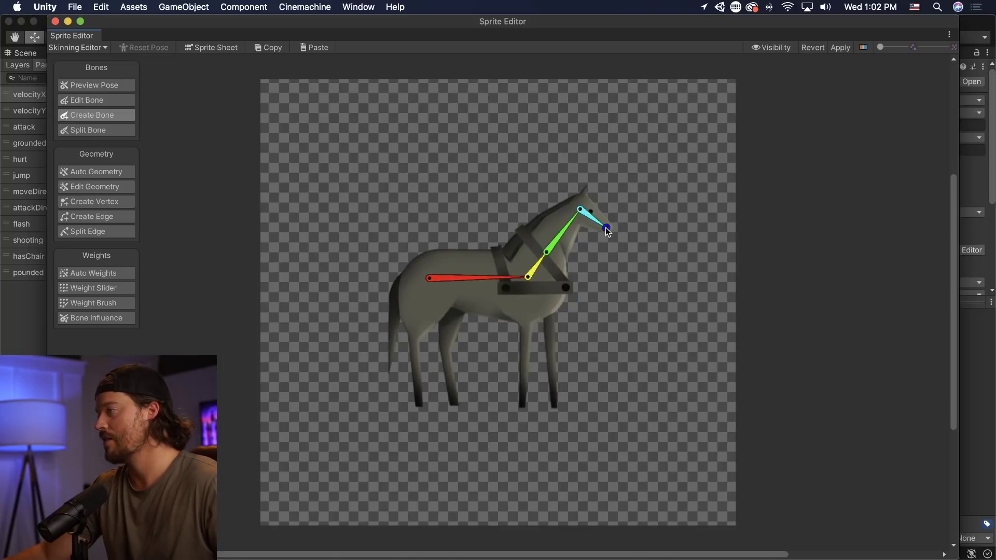
left_click_drag(605, 229, 629, 248)
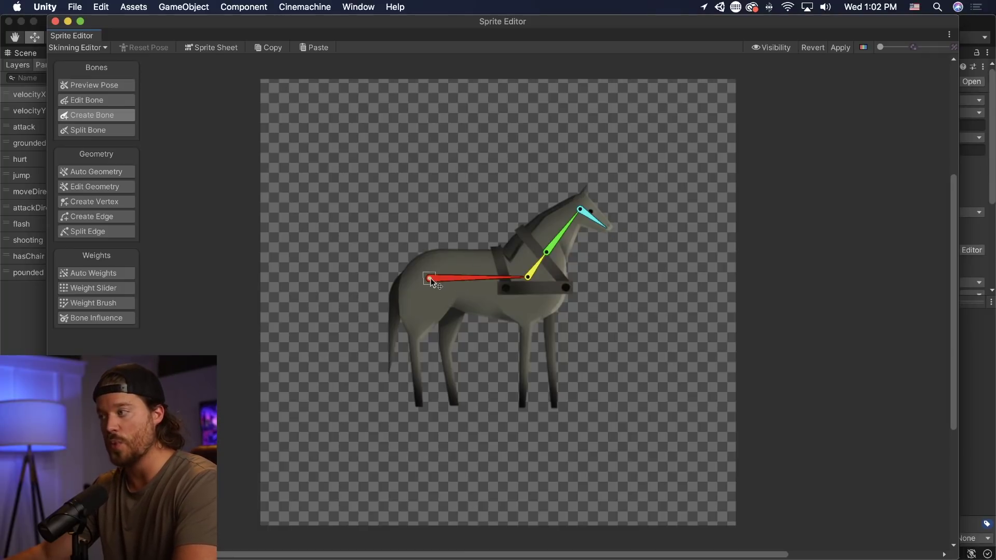
- Create bone chains from the rump down both hind legs and both front legs
left_click(430, 279)
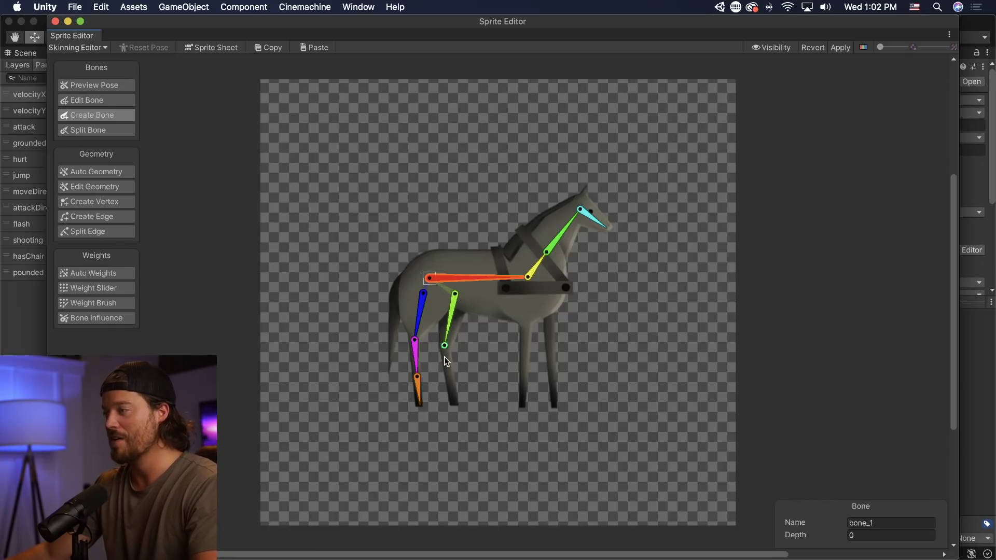
left_click_drag(444, 345, 526, 330)
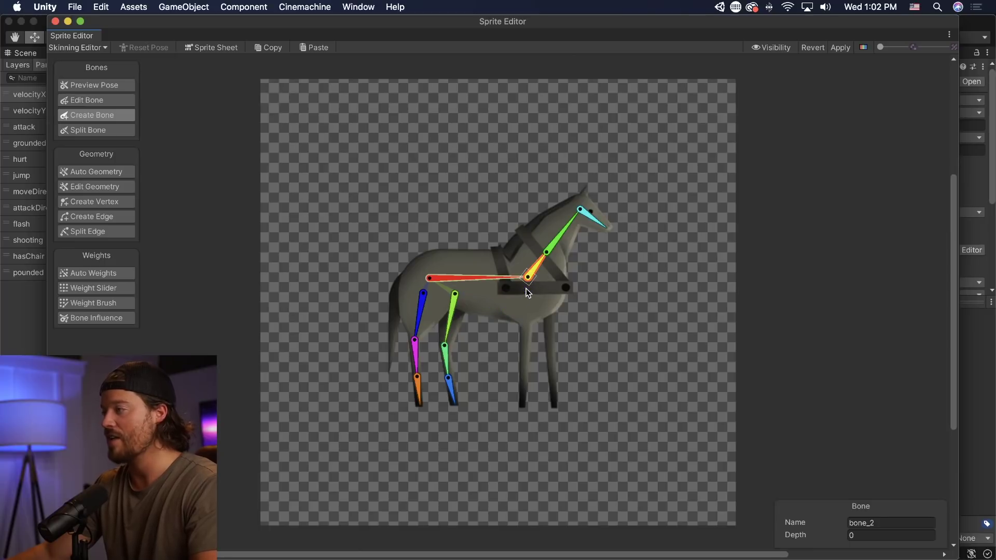
left_click_drag(527, 277, 527, 337)
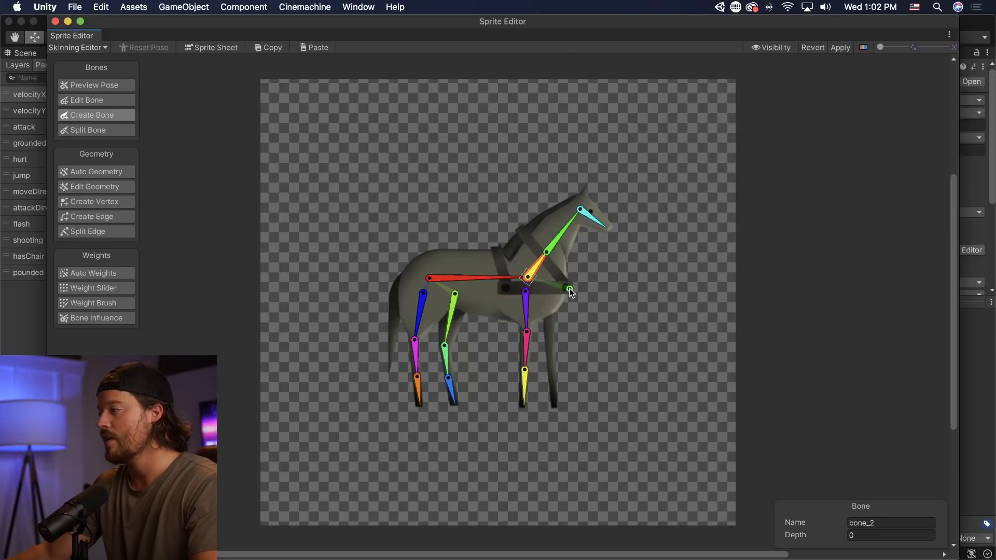
left_click_drag(568, 289, 552, 282)
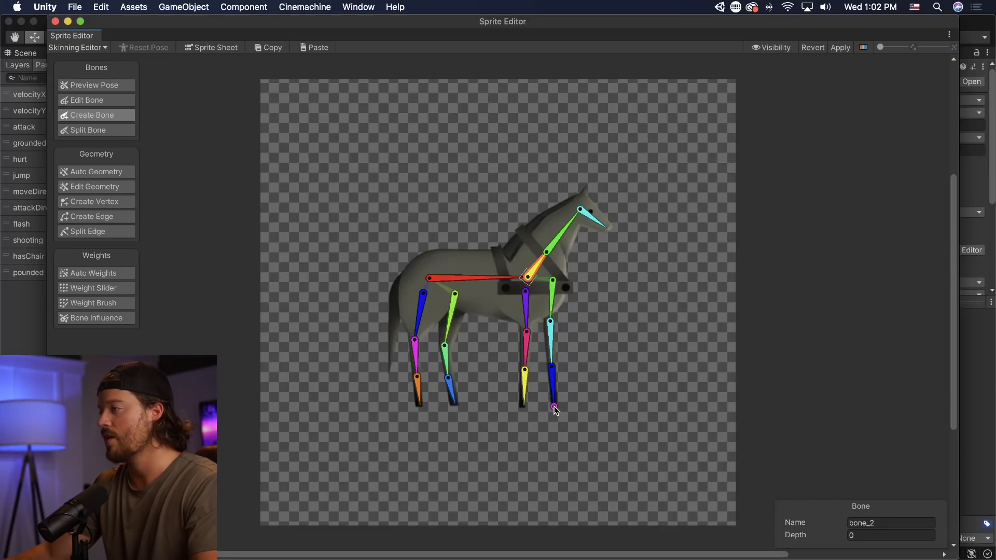
left_click_drag(552, 408, 269, 156)
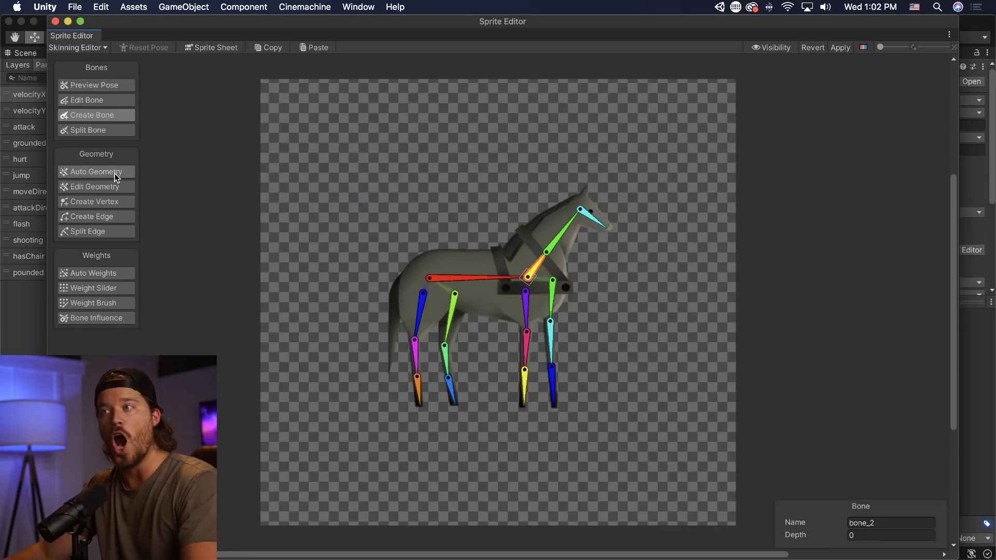
- Generate geometry for all visible horse sprites with Weights enabled
left_click(94, 172)
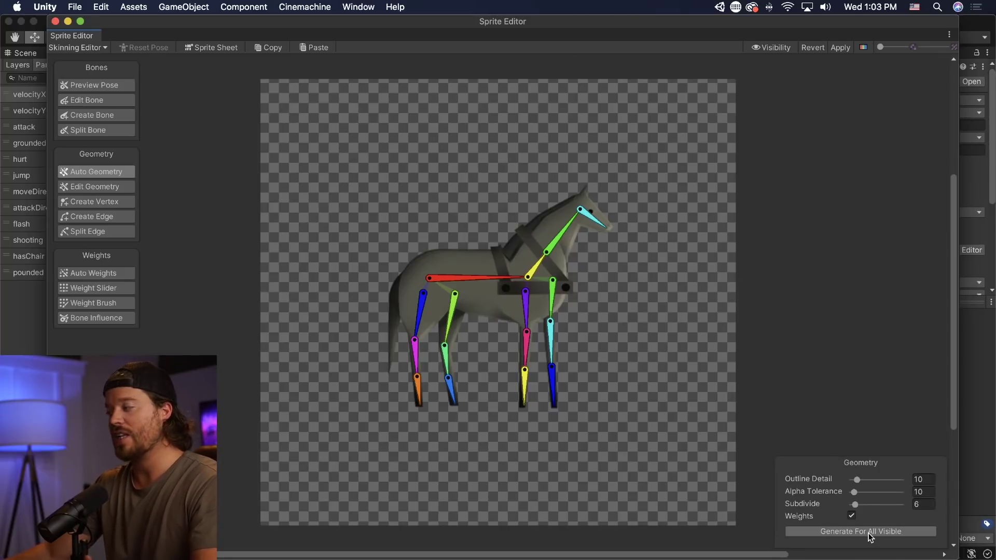
mouse_move(861, 532)
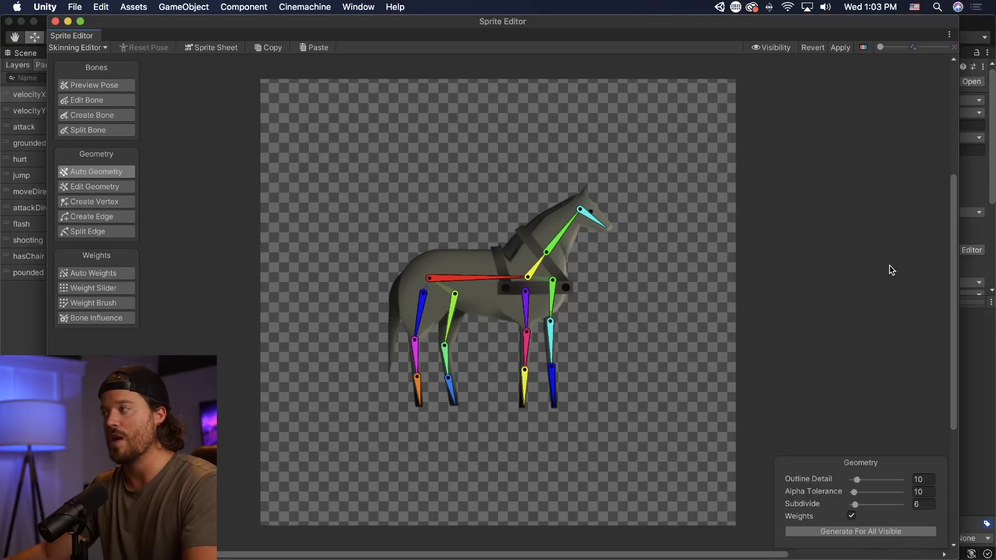
mouse_move(827, 255)
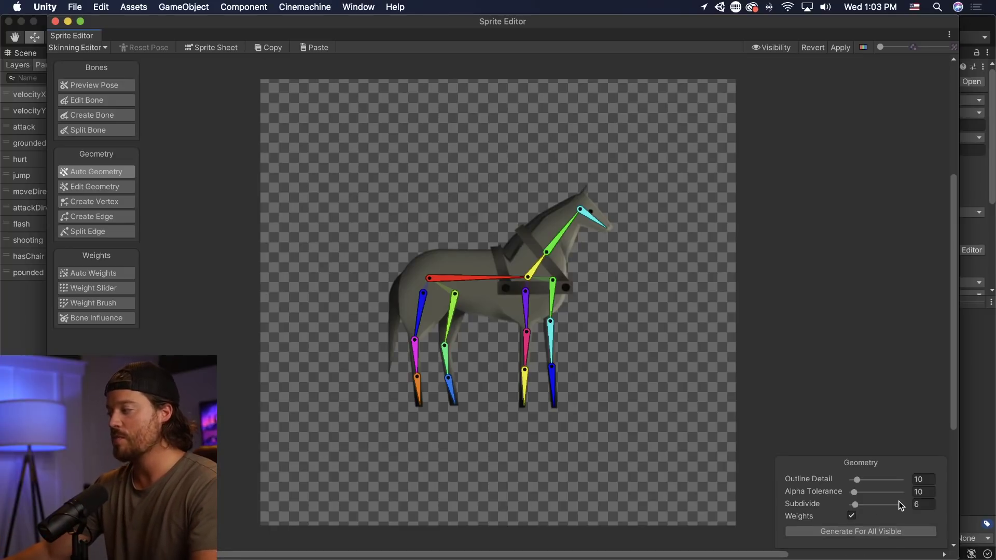
left_click(922, 504)
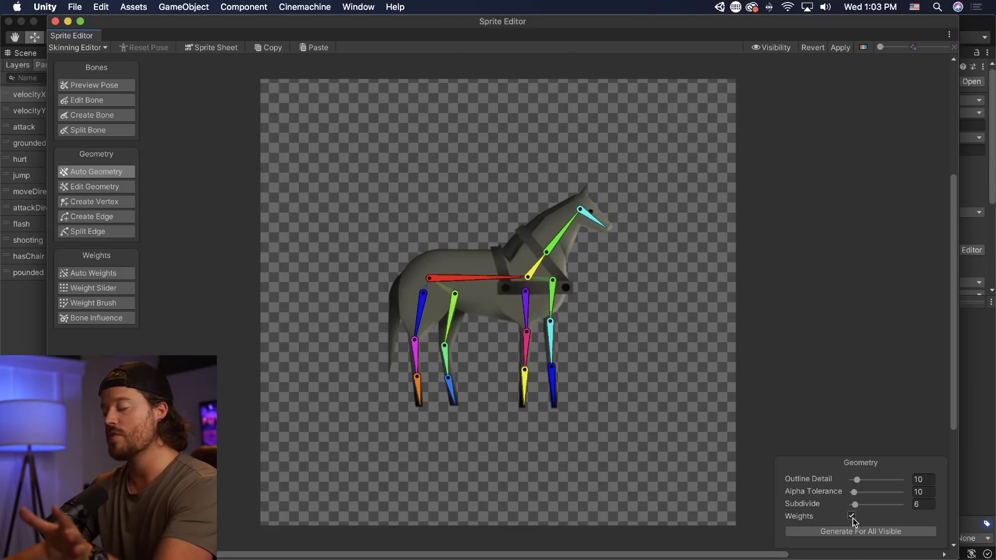
left_click(851, 516)
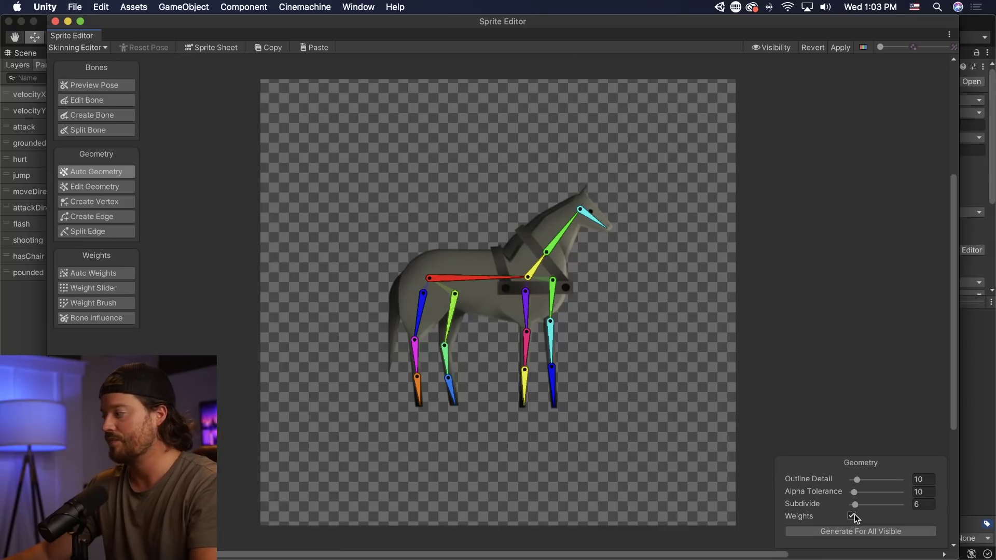
left_click(860, 532)
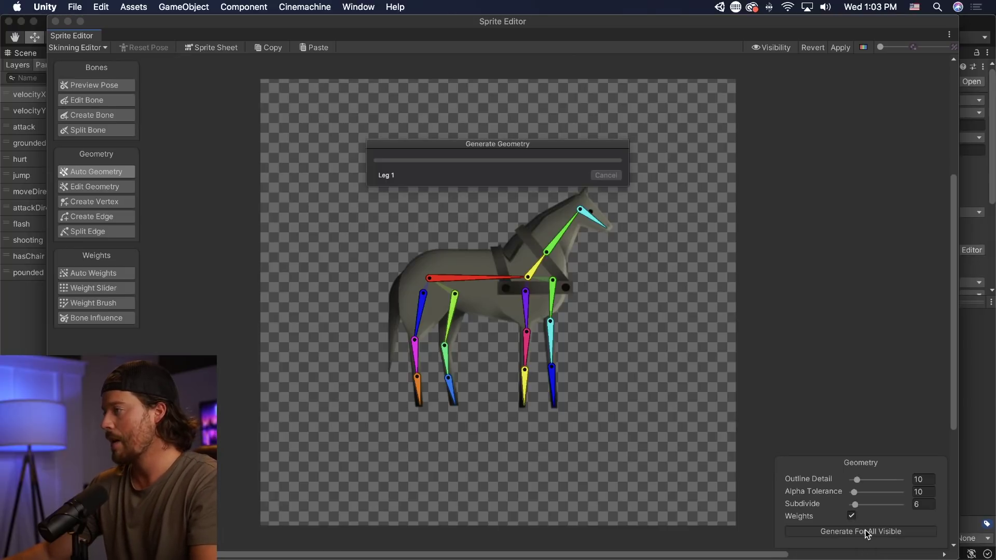
- Let Generate Geometry finish so every horse piece gets a weighted triangle mesh
left_click(860, 532)
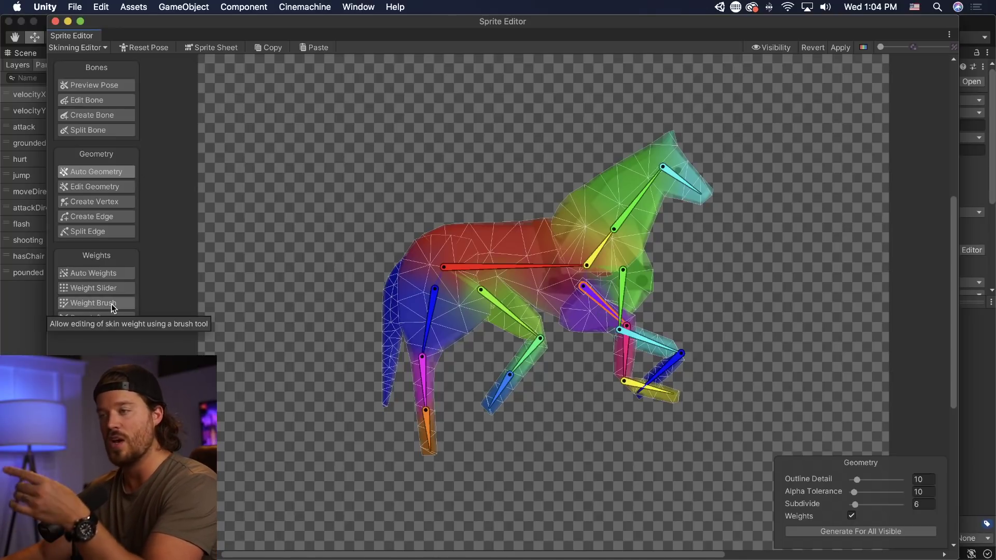
- Select the Weight Brush and pick the Body sprite to paint weights for bone_1
left_click(93, 303)
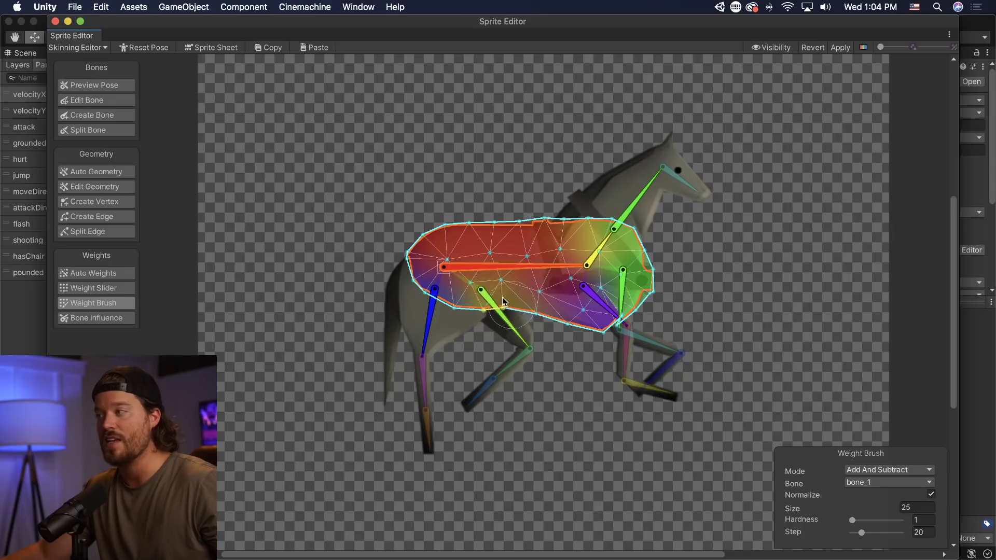
left_click(483, 299)
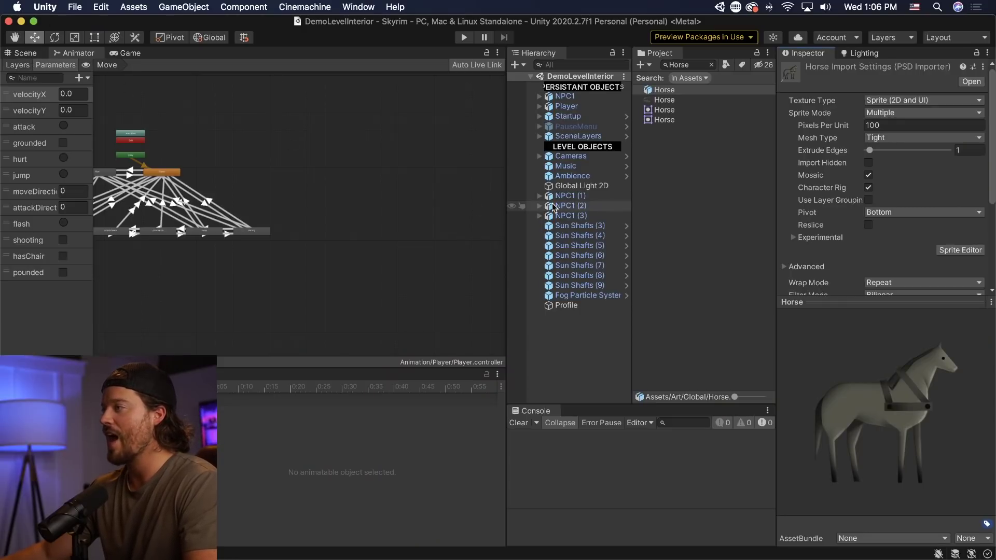
- Switch to the Scene view and expand the Horse asset to list its sprite parts
left_click(577, 136)
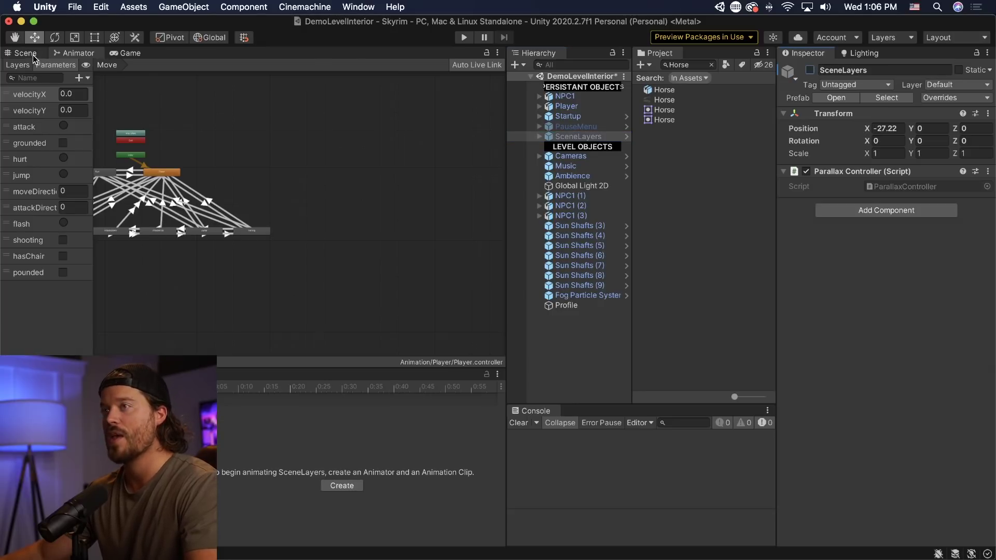
left_click(23, 53)
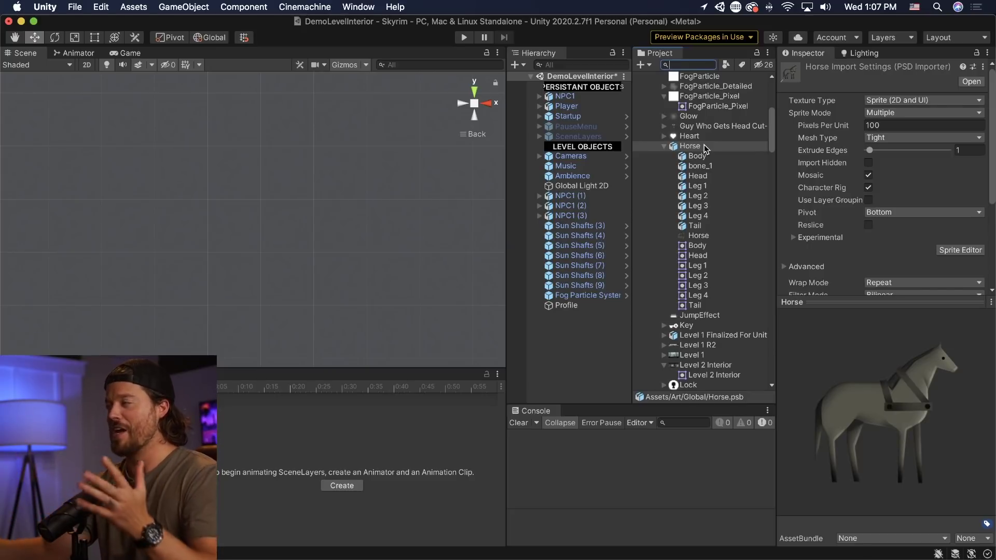
- Add the rigged Horse.psb asset to the DemoLevelInterior scene
left_click(689, 146)
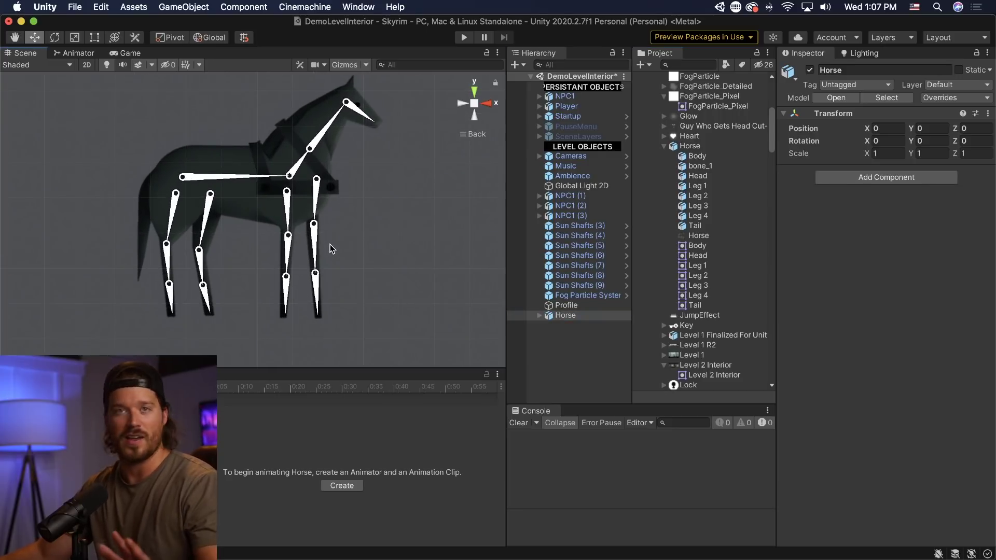
mouse_move(152, 71)
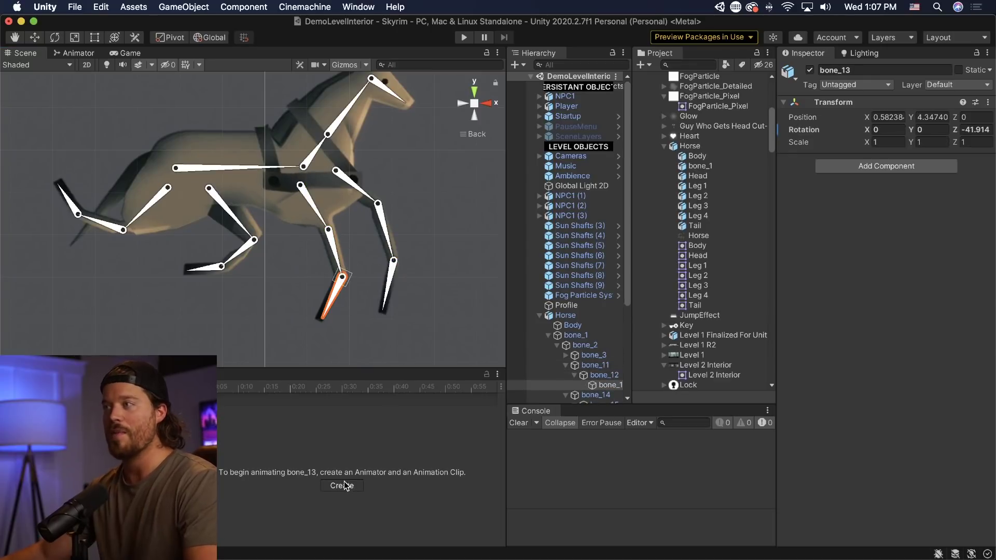
- Create and save a 'Horsey Run' clip for bone_13, then select the horse's Body object
left_click(342, 486)
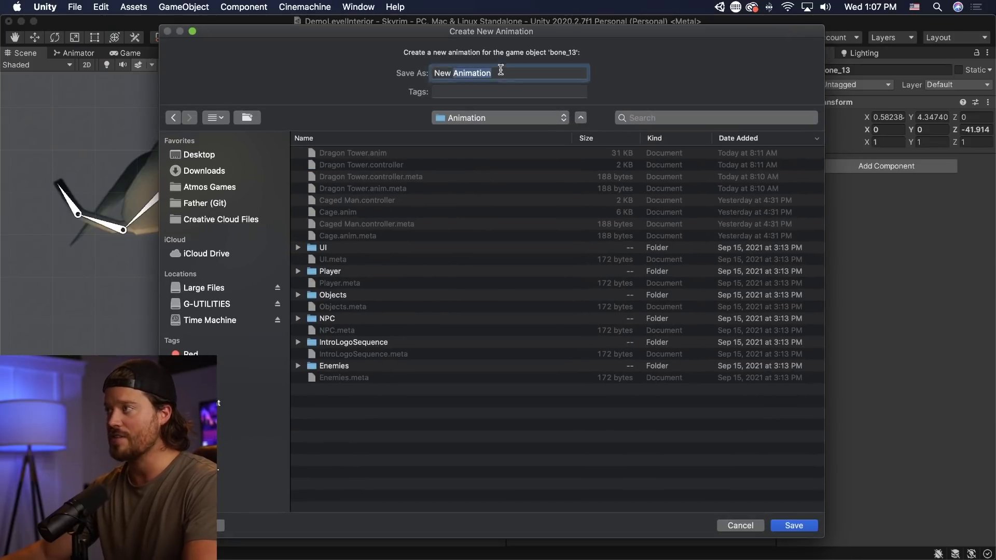
type("Horsey Run")
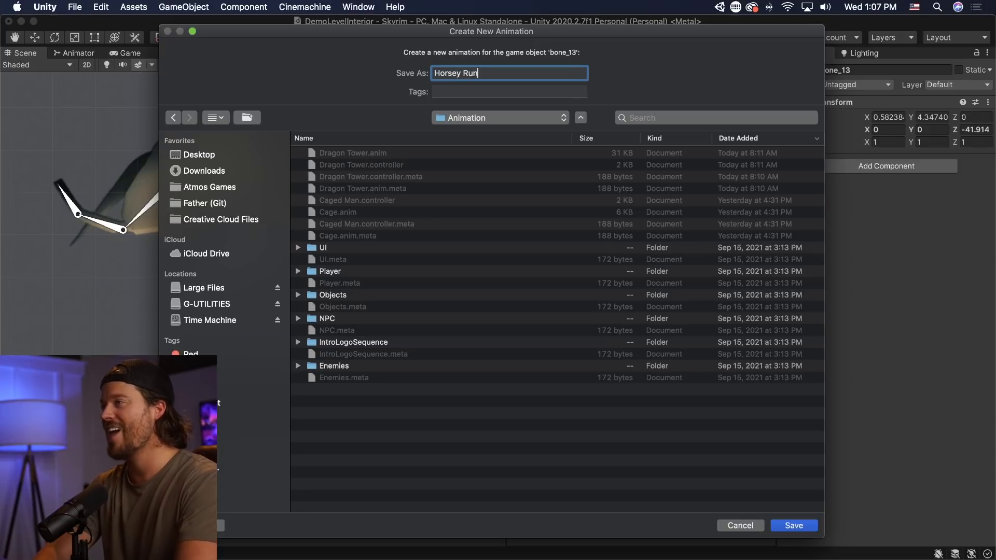
left_click(792, 525)
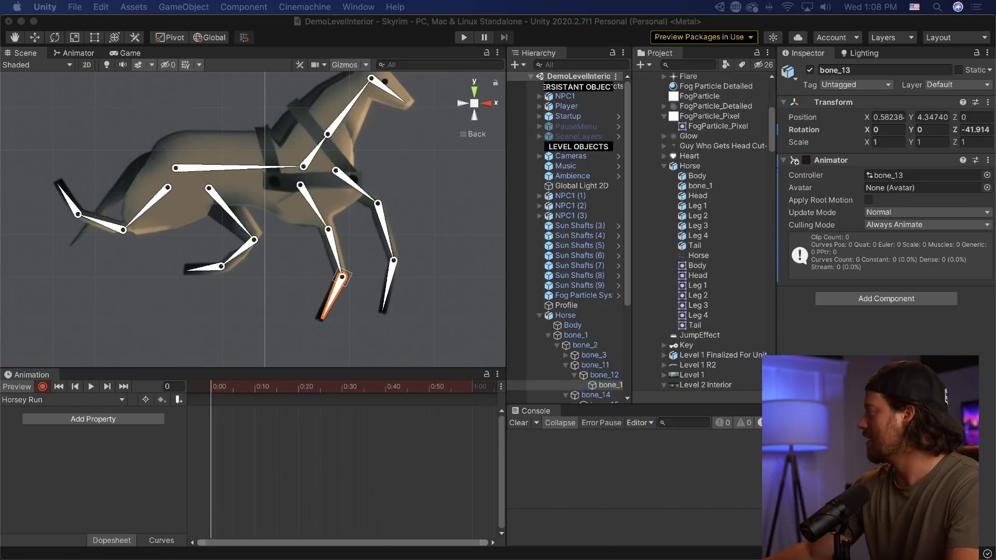
left_click(564, 316)
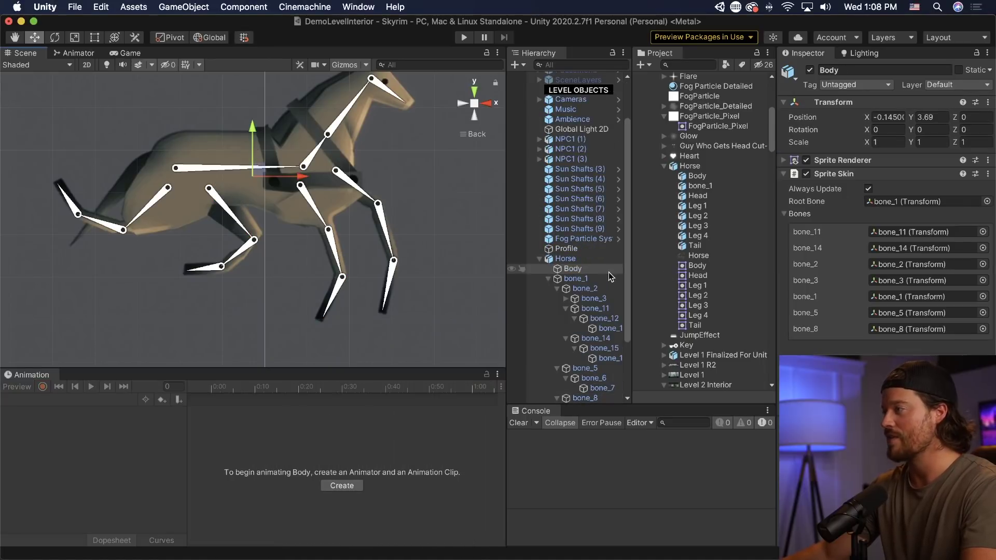
- Select Body, then bone_1, then the Horse root object as the animation target
left_click(571, 268)
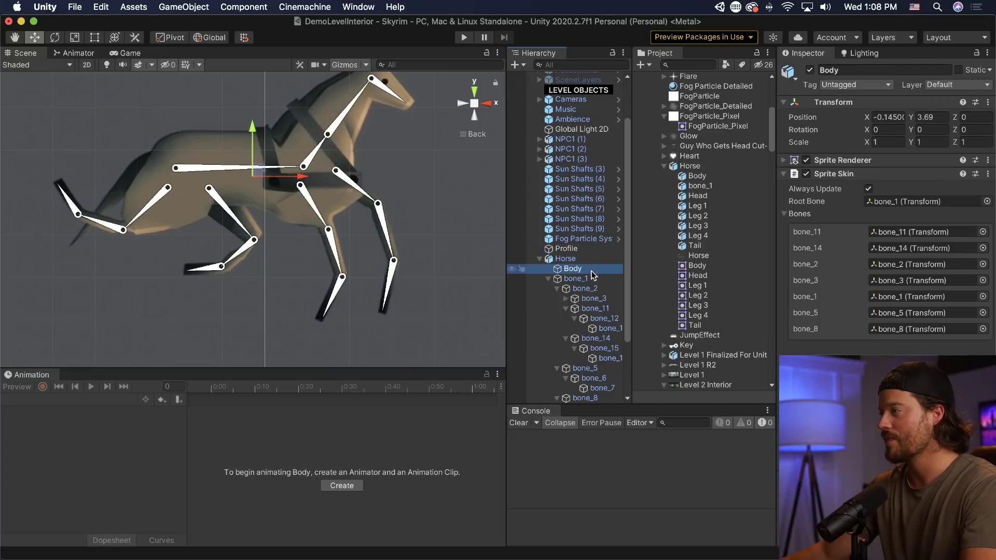
left_click(576, 278)
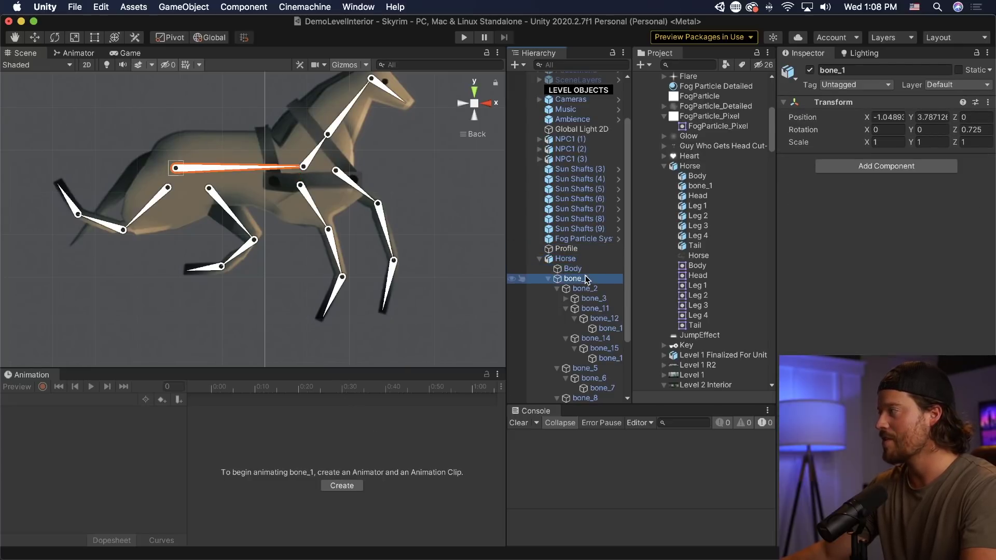
left_click(563, 258)
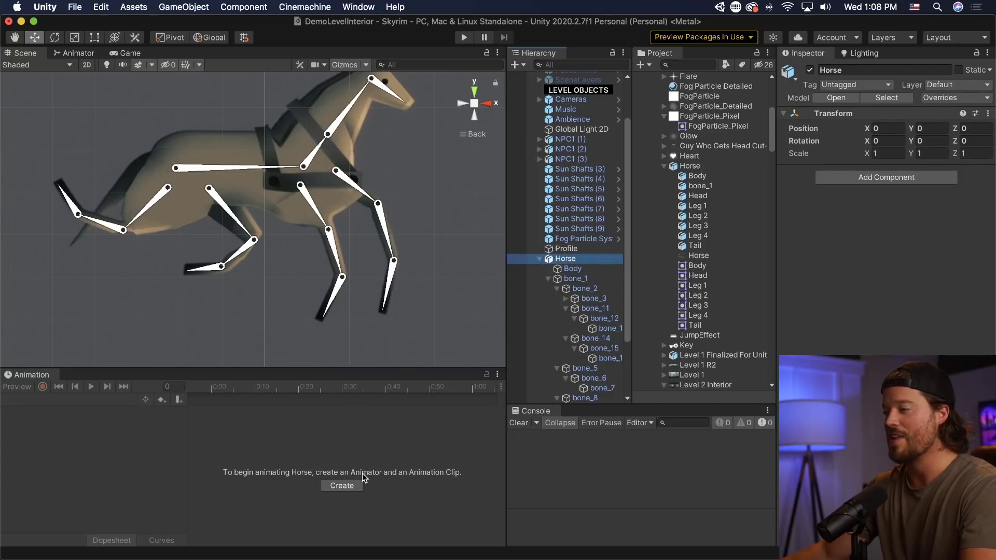
- Create a new clip for the Horse root named 'Horsey animation'
left_click(342, 486)
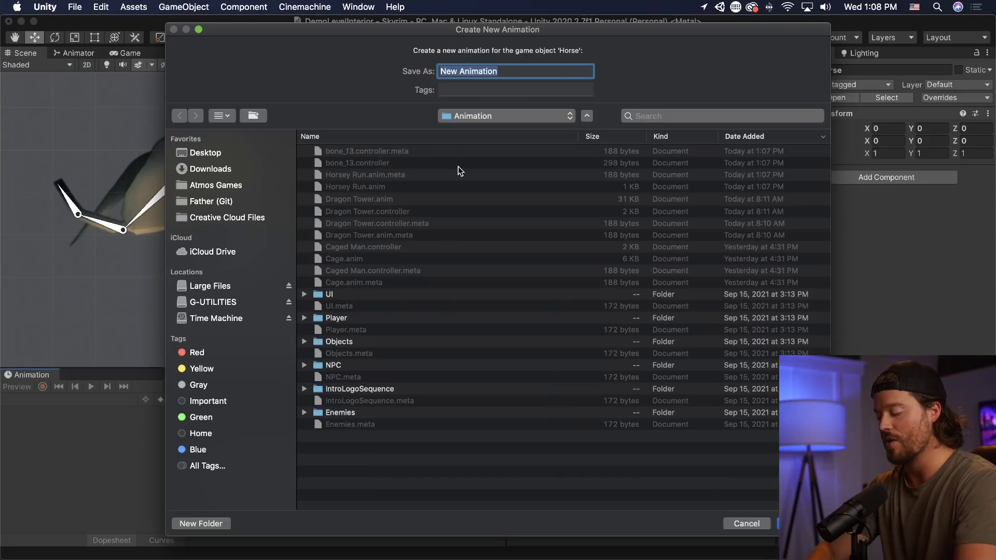
type("Horsey animation")
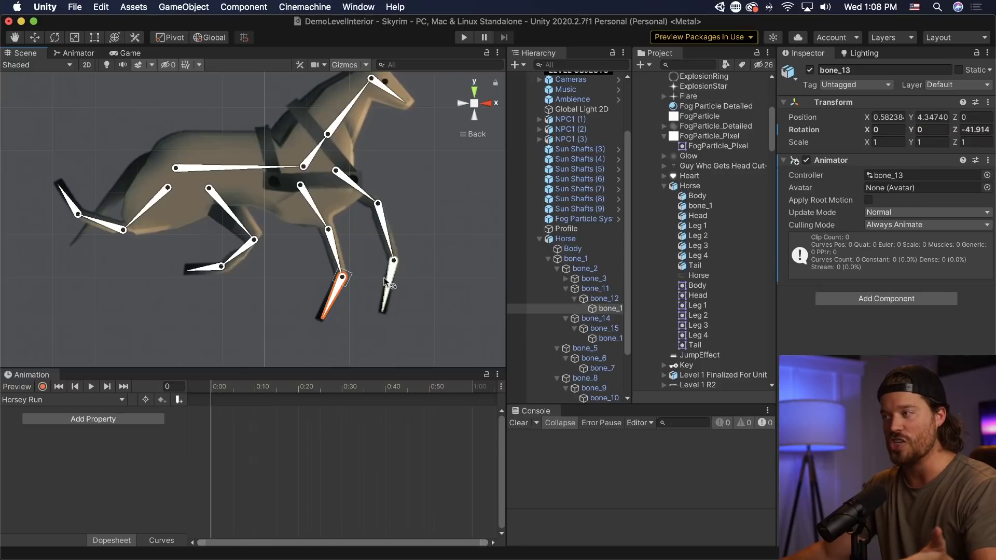
- Select a front leg bone and play back the 'Horsey animation' run cycle
left_click(565, 238)
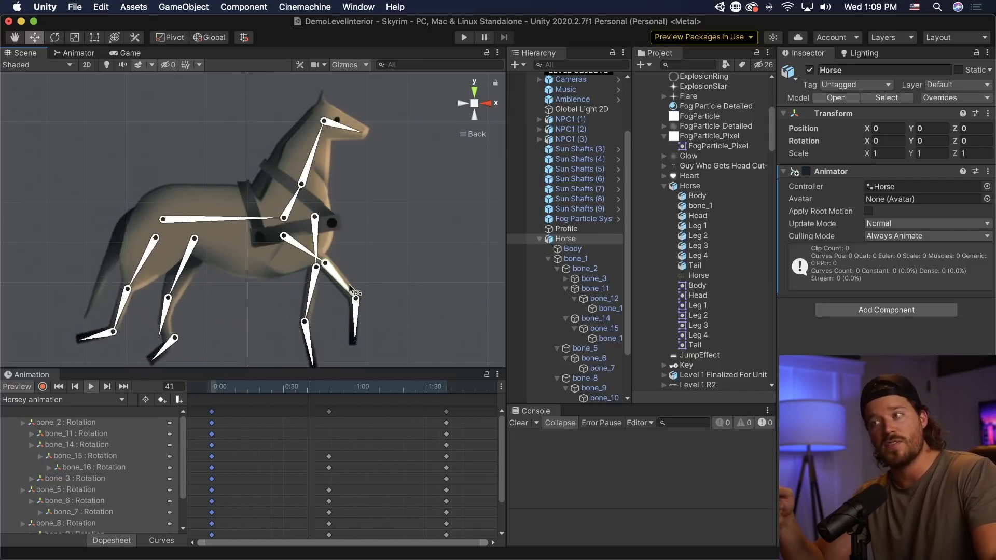
left_click(91, 386)
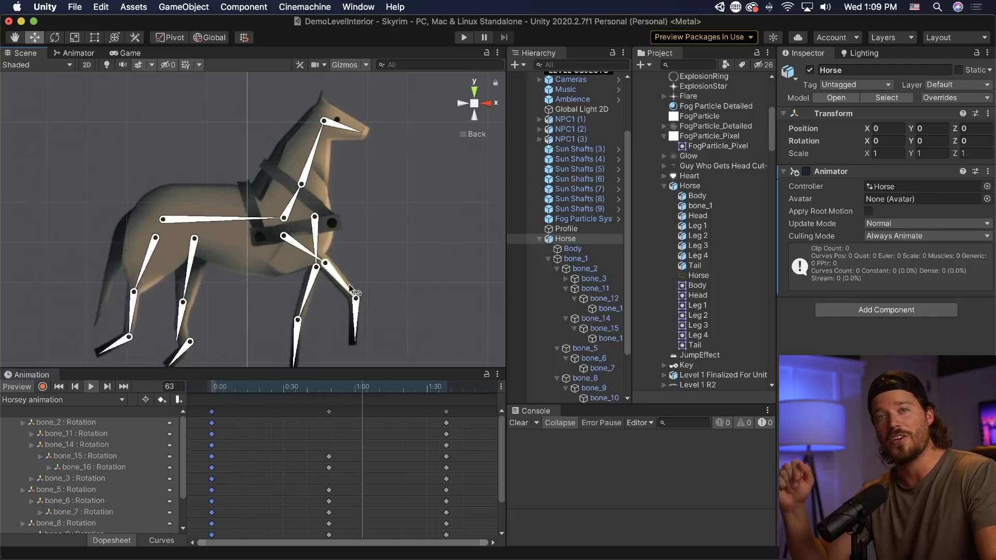